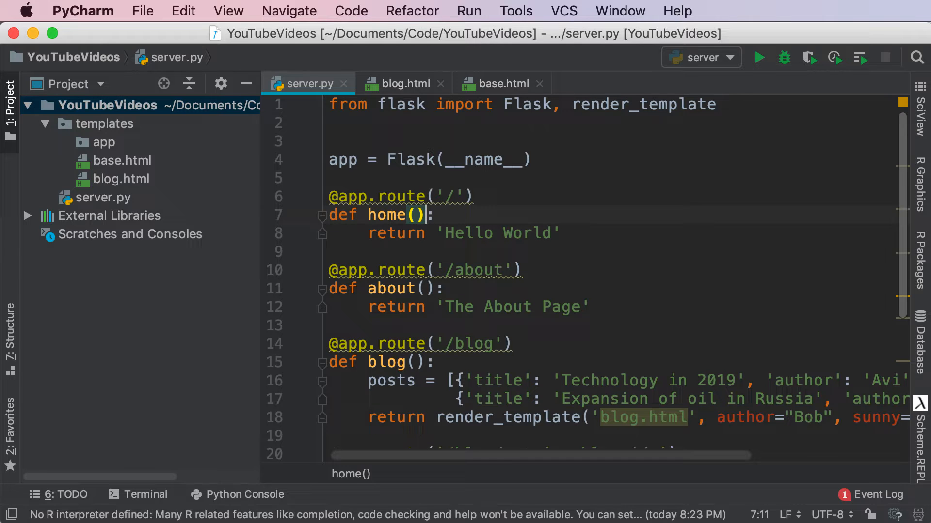
- Install the flask-wtf package by running pip install flask-wtf in PyCharm's terminal
left_click(139, 494)
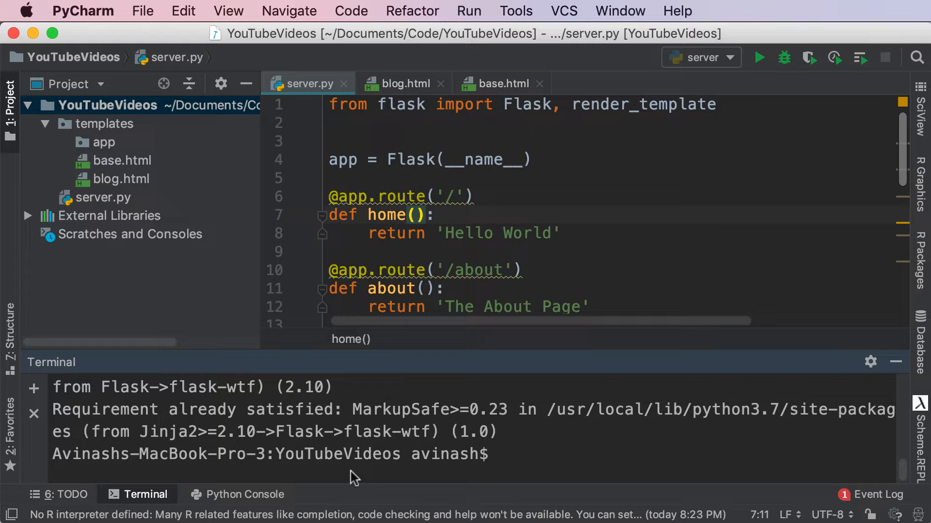
type("pip inst")
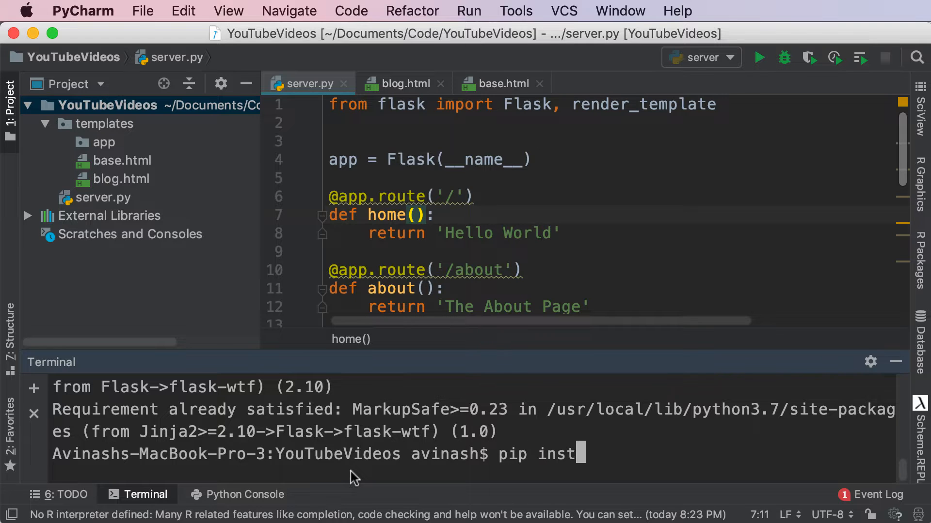
type("all flask-")
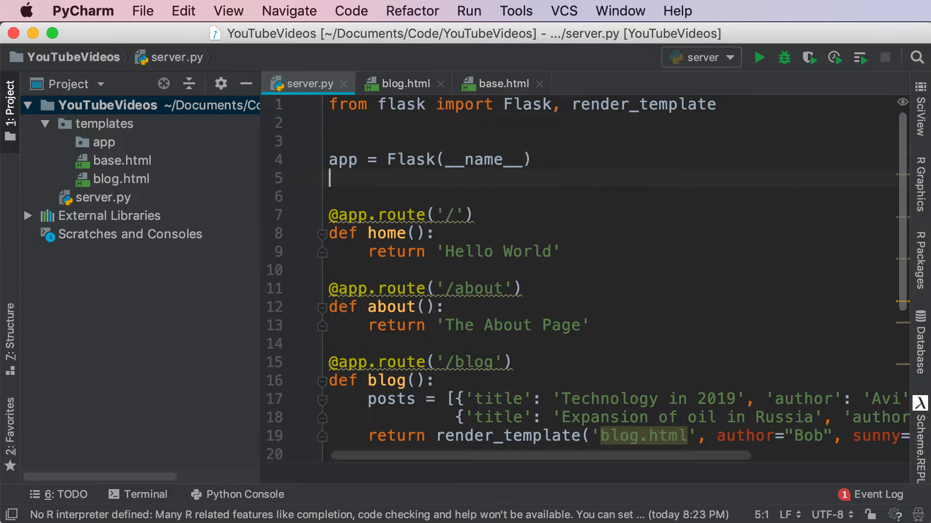
type("app.config['")
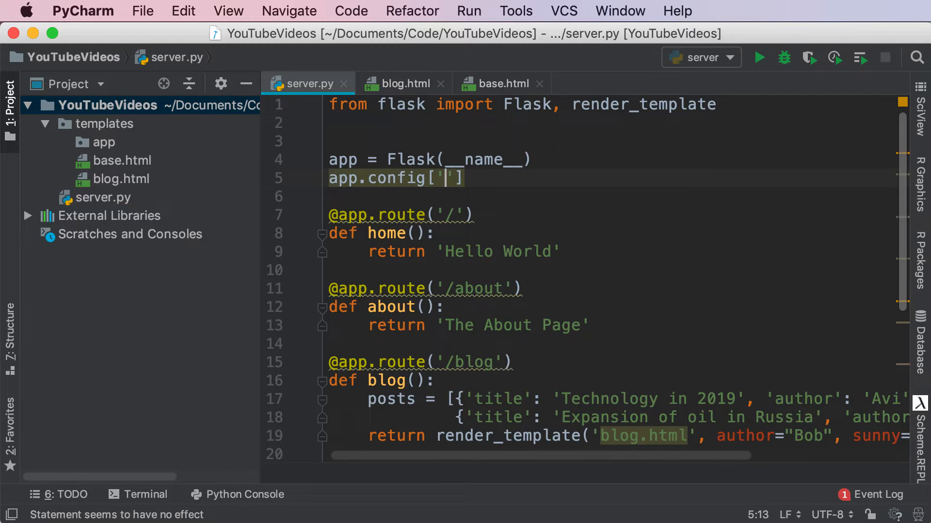
type("SECRET_KEY")
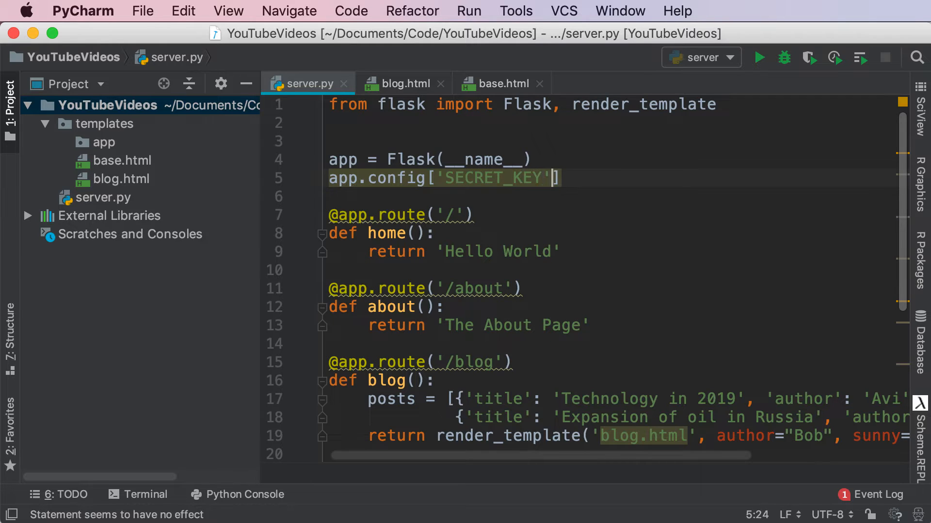
type("= '")
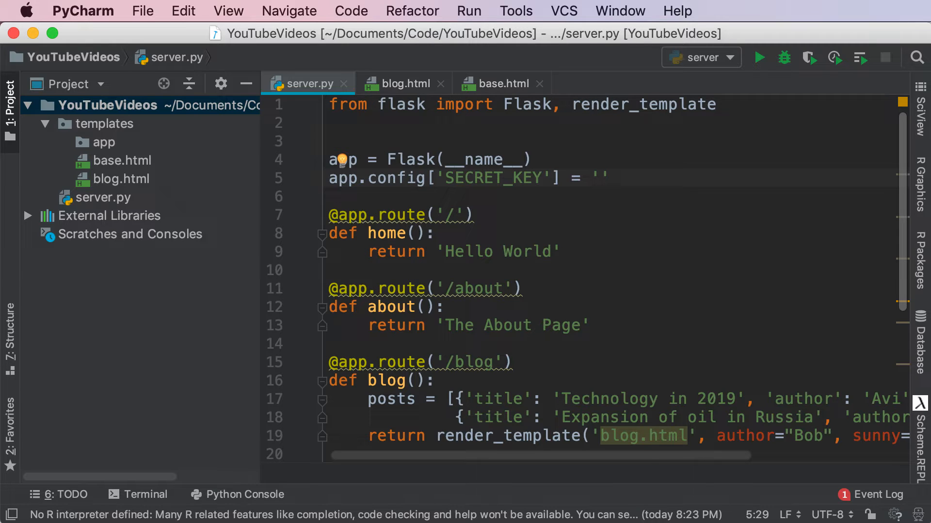
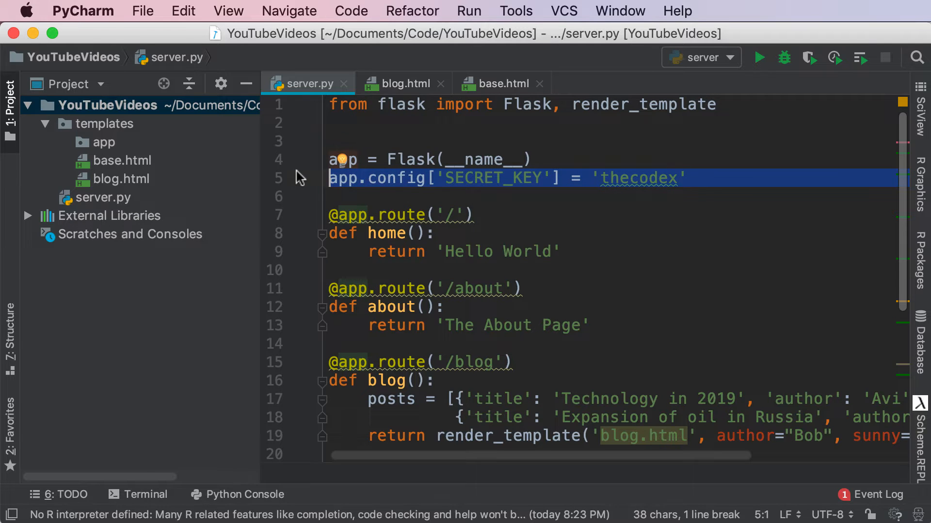
mouse_move(521, 200)
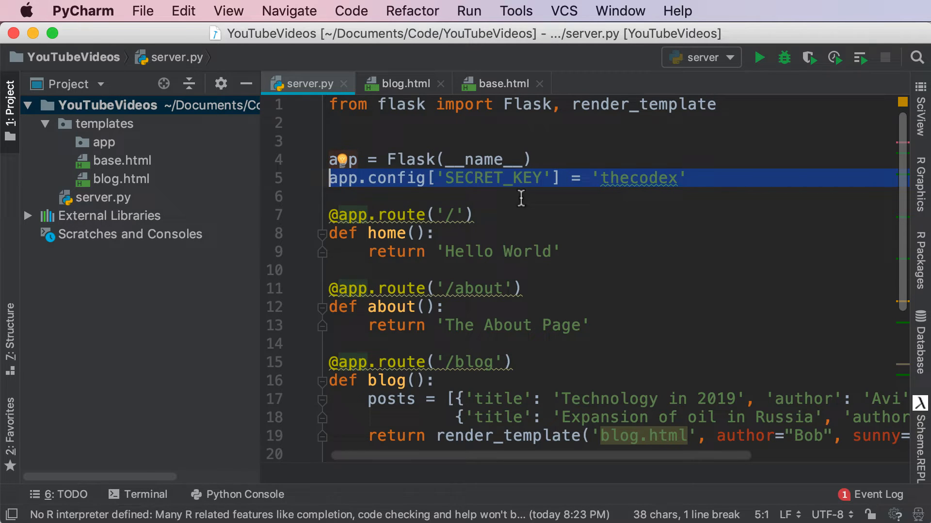
scroll("down", 3)
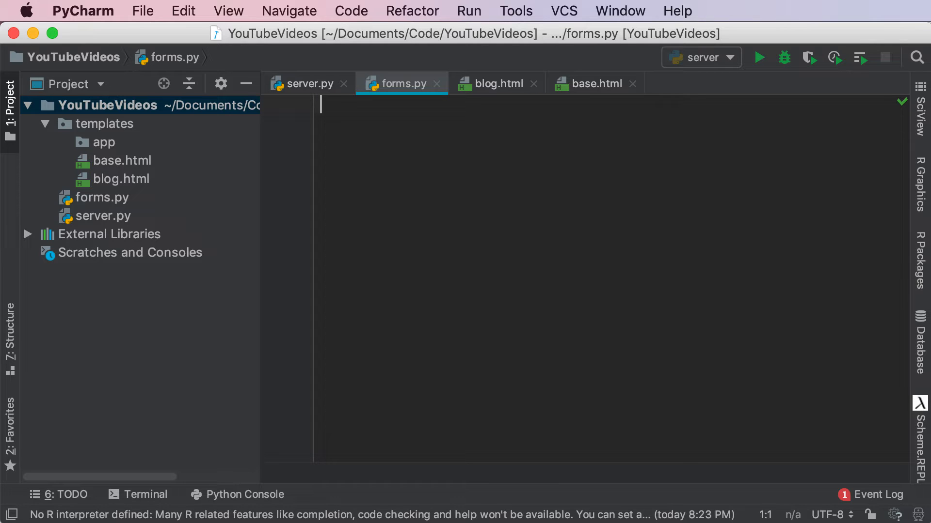
- Import FlaskForm and the WTForms fields, including PasswordField, into forms.py
type("from flask_wtf import")
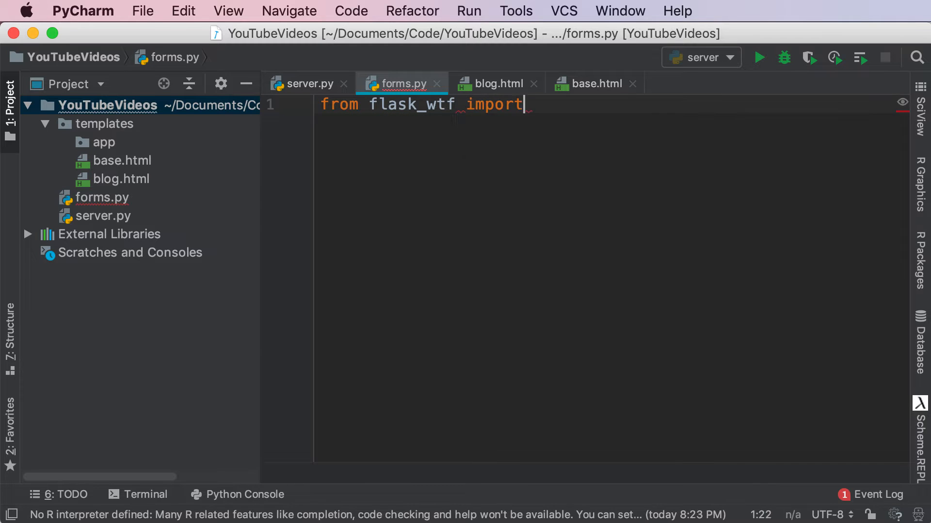
type("FlaskForm")
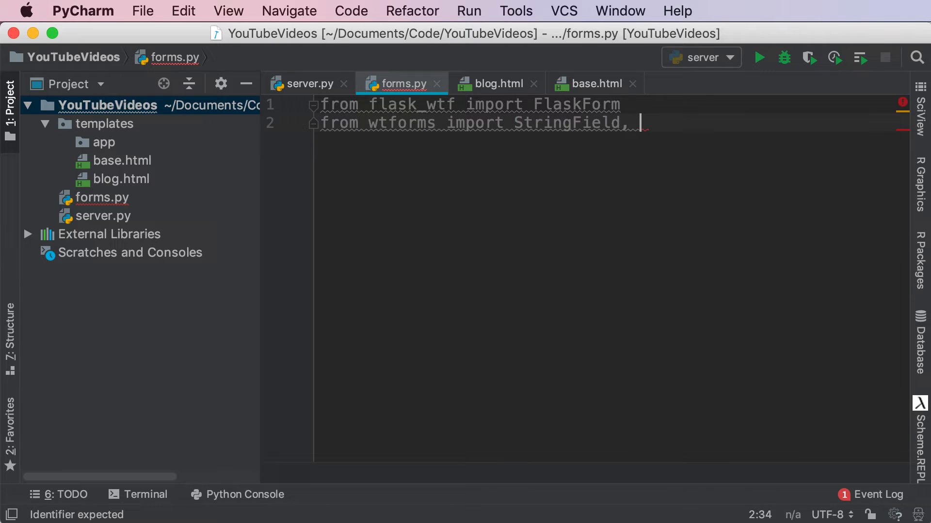
type("PasswordField, SubmitField")
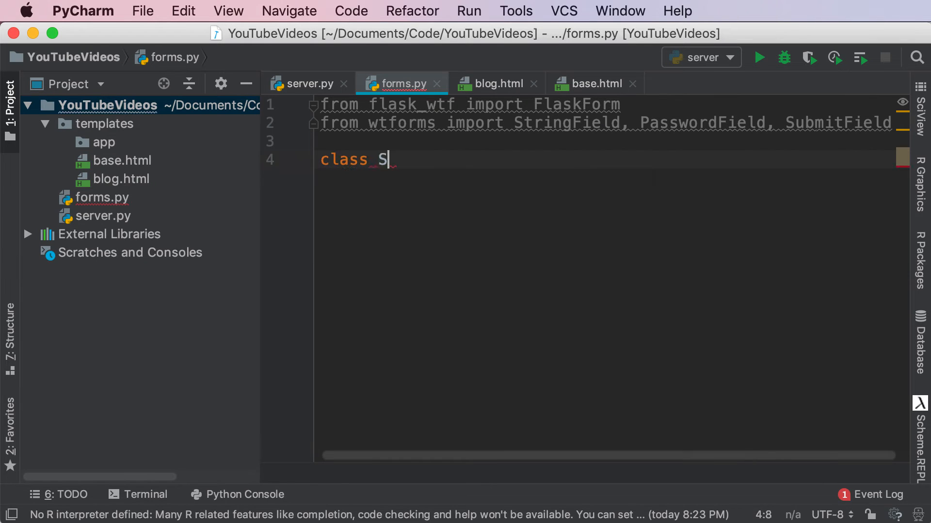
- Write the SignUpForm(FlaskForm) class with username, password and 'Sign up' submit fields
type("ignUpForm()")
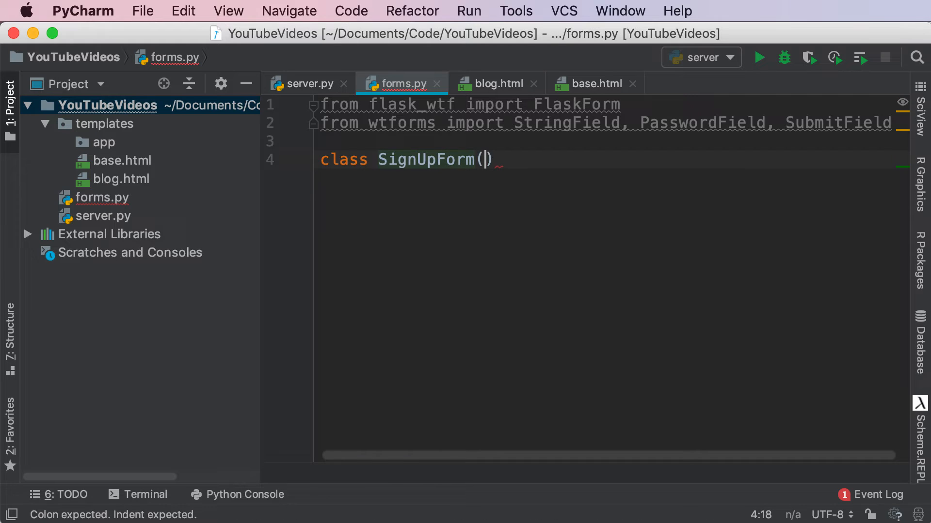
type("FlaskForm")
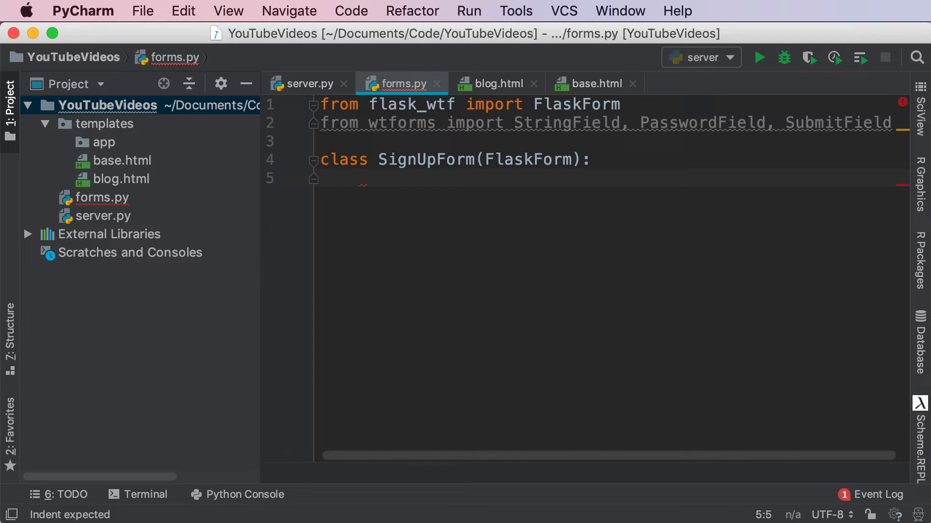
type("username = StringField('")
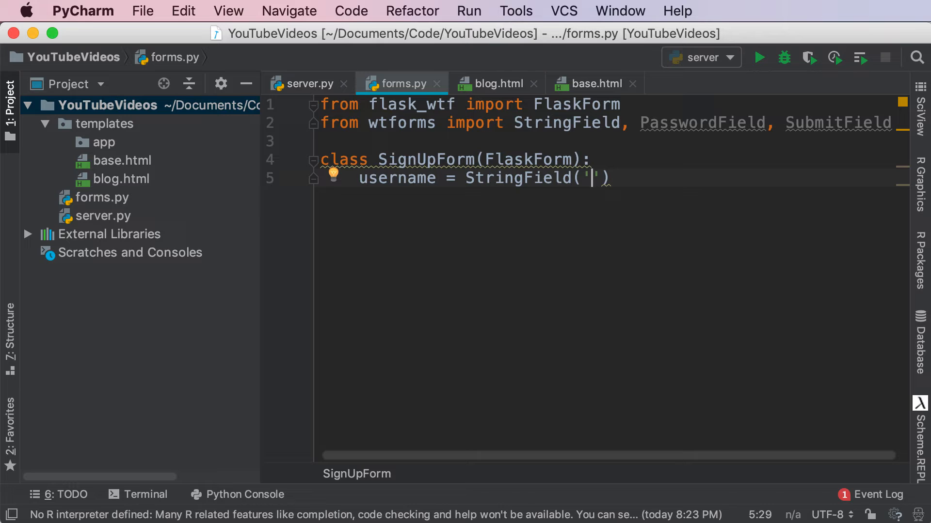
type("U")
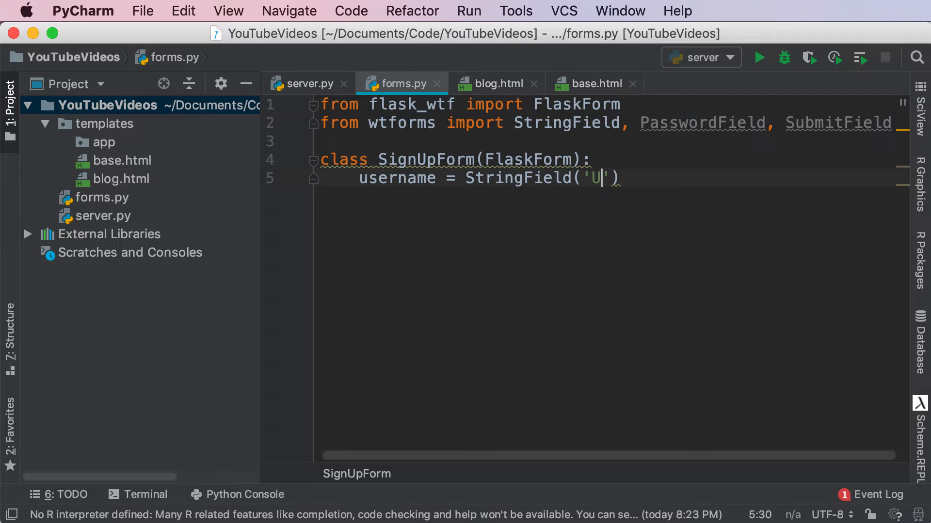
type("sername')")
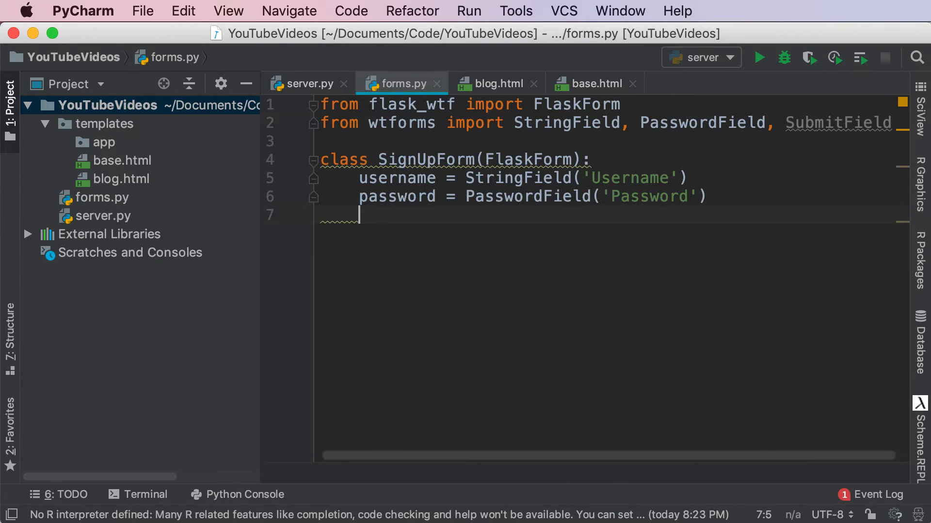
type("submit = SubmitField('Sign up')")
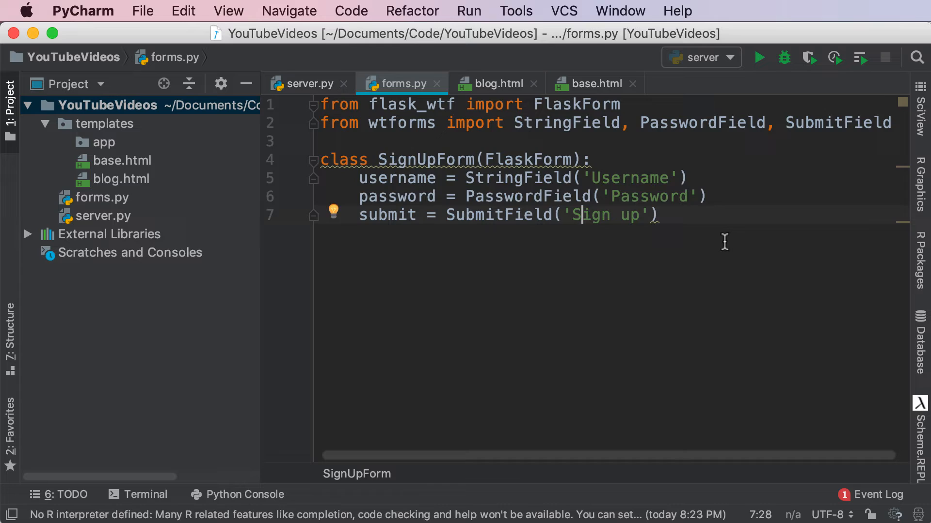
key("cmd+a")
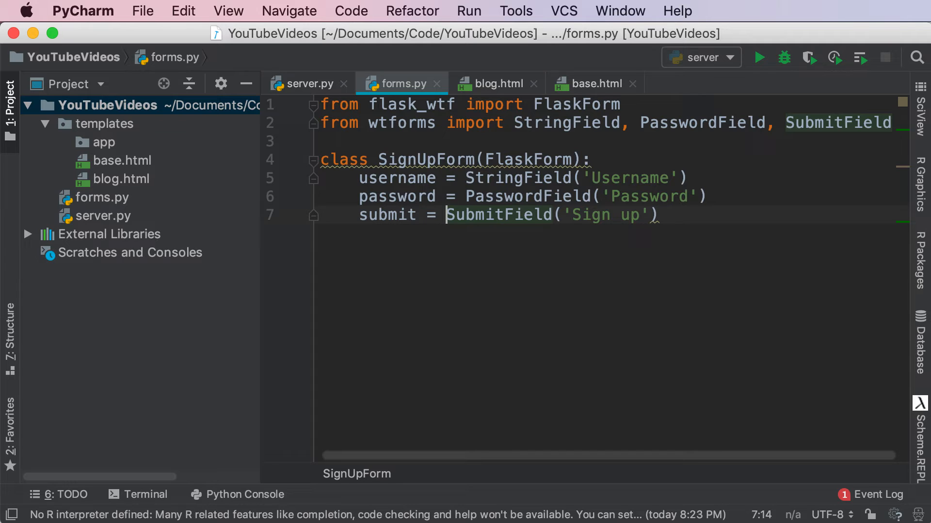
- Create a new signup.html file in the templates folder
right_click(110, 124)
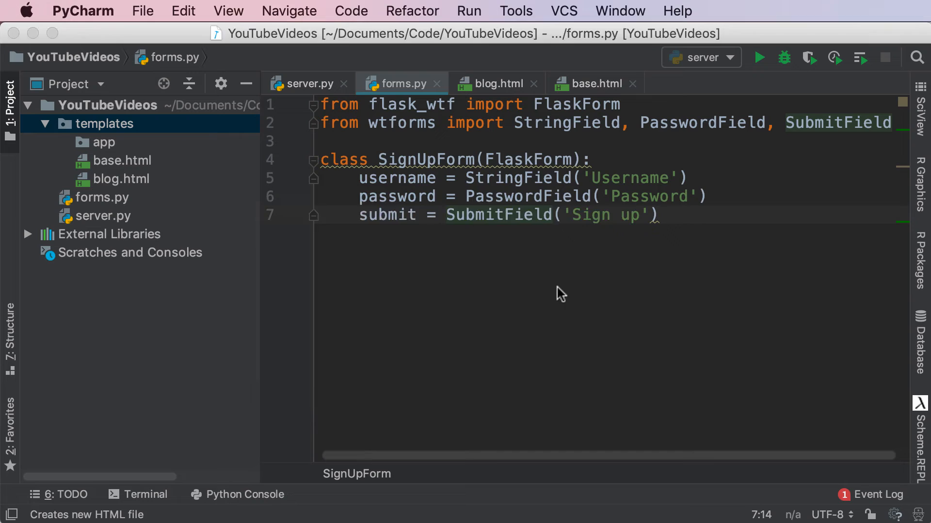
type("si")
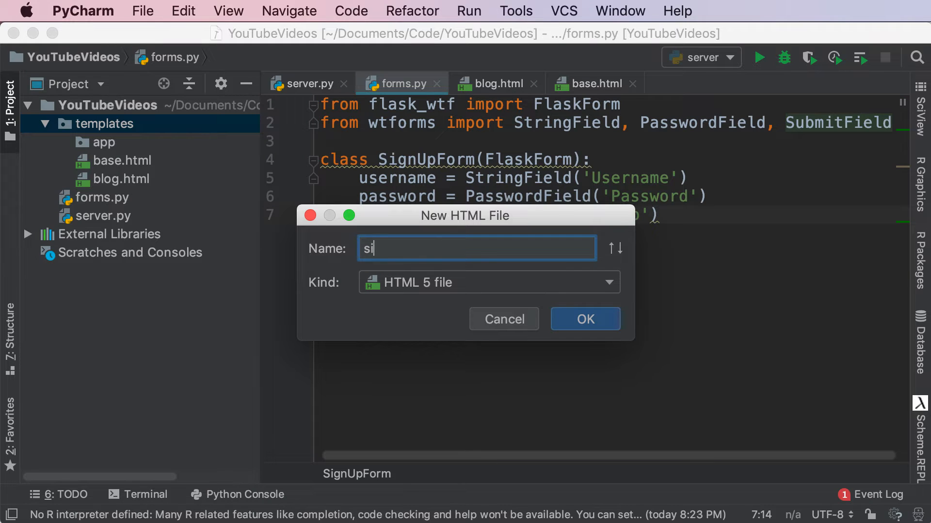
left_click(584, 319)
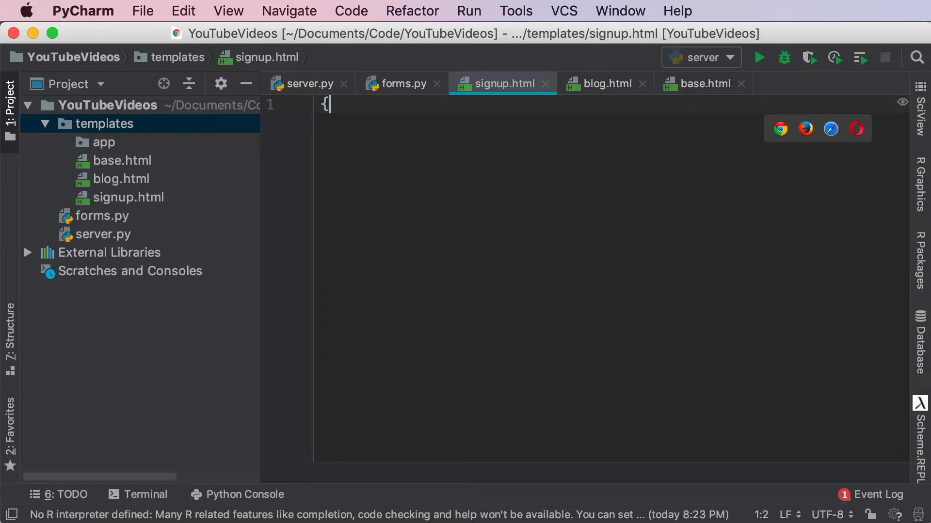
- Make signup.html extend base.html with a closed, empty content block
type("% extends")
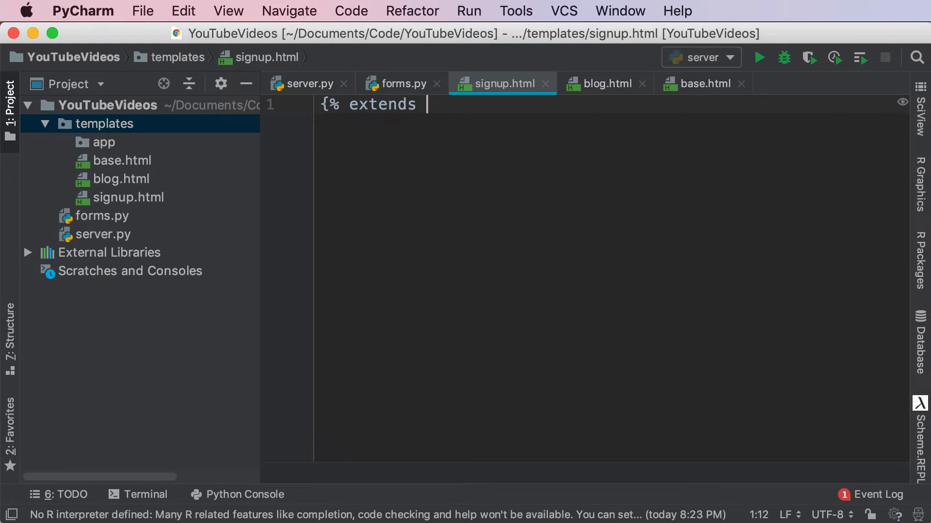
type("\"base.html\" %}")
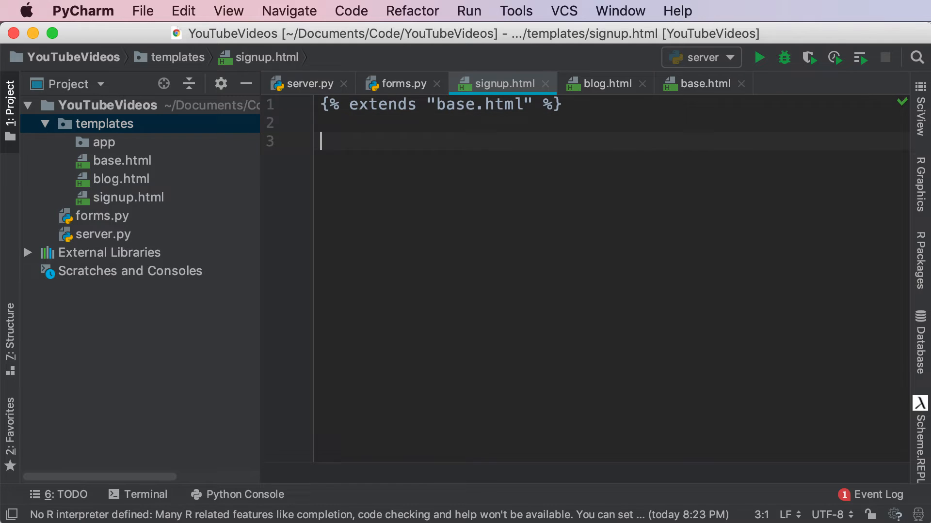
type("{% bloc")
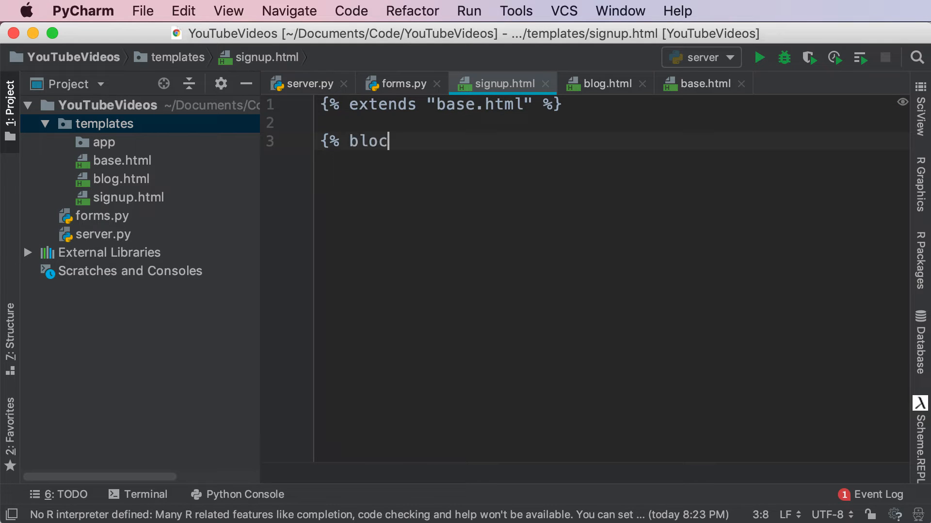
type("k content %}")
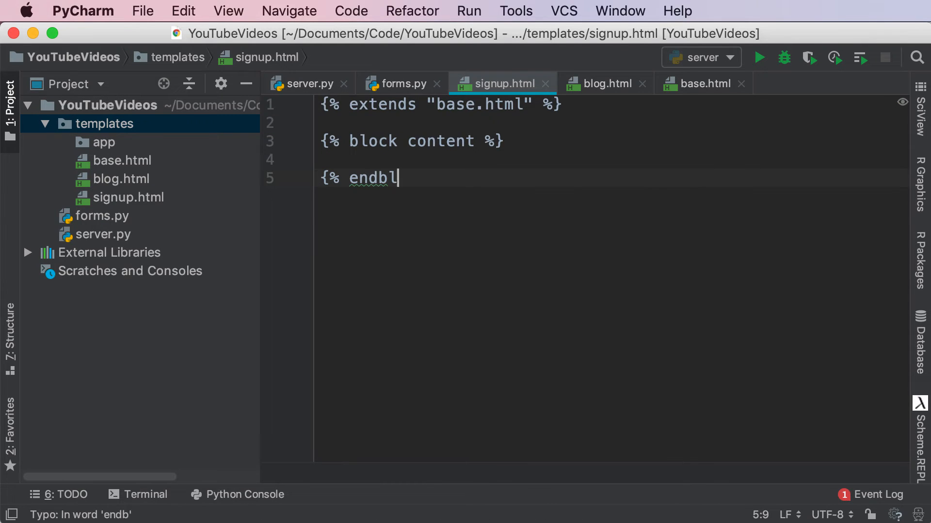
type("ock")
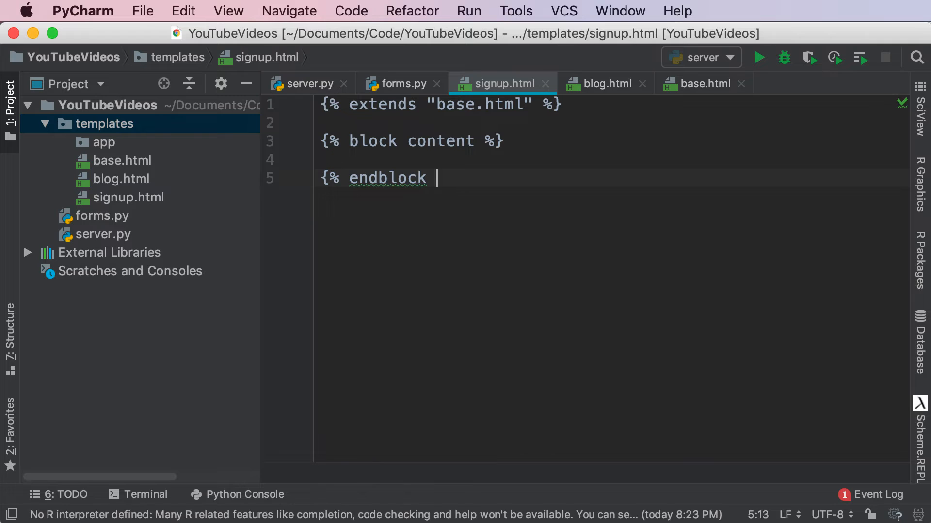
key("enter")
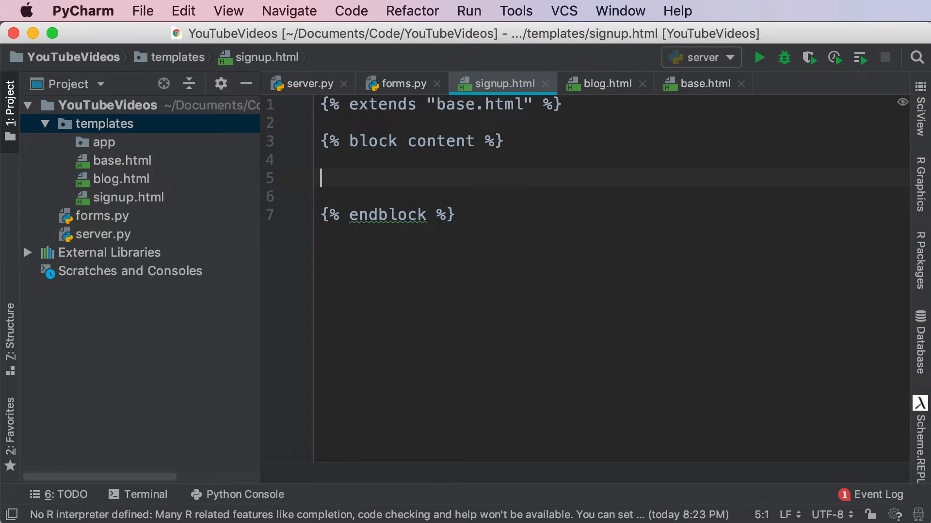
- Add the Sign Up heading and a POST form tag, checking the field names in forms.py
type("<h2> Sign Up </h2>")
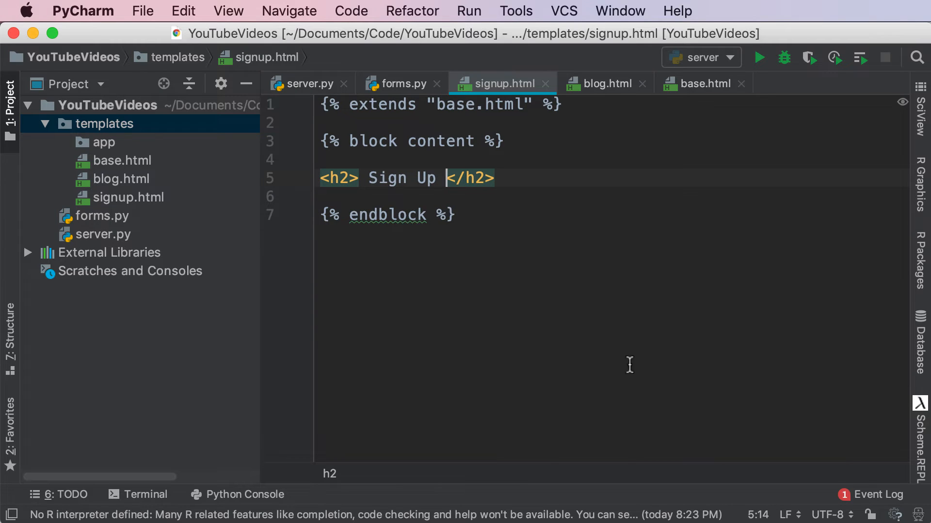
type("<")
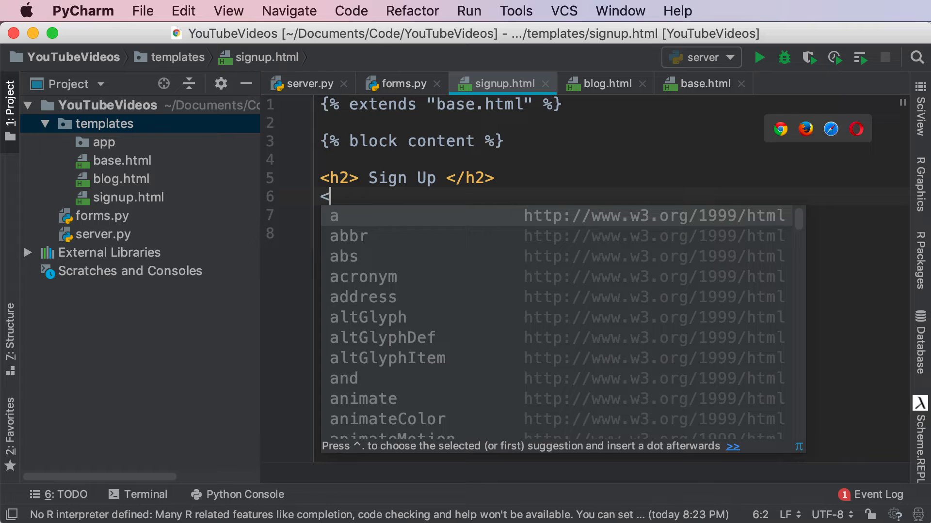
type("form action=\"")
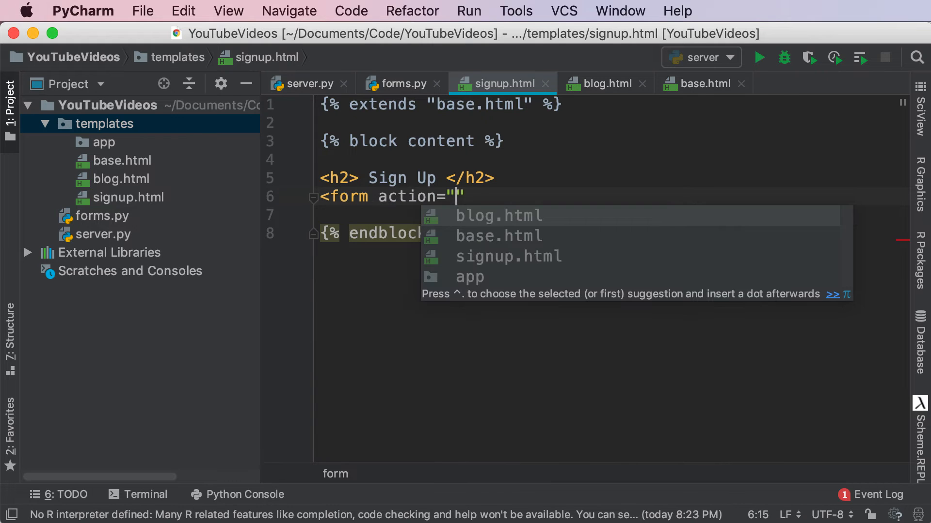
type("method=\"post\"")
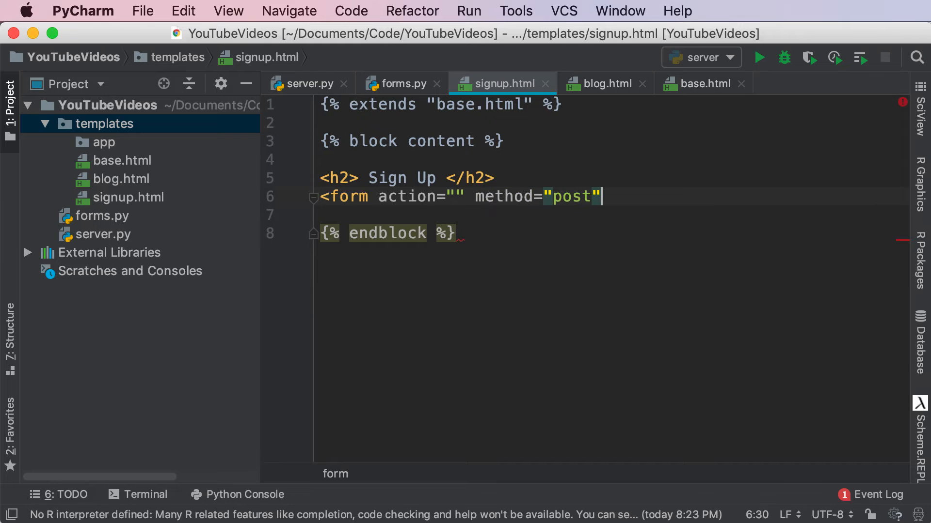
type(">")
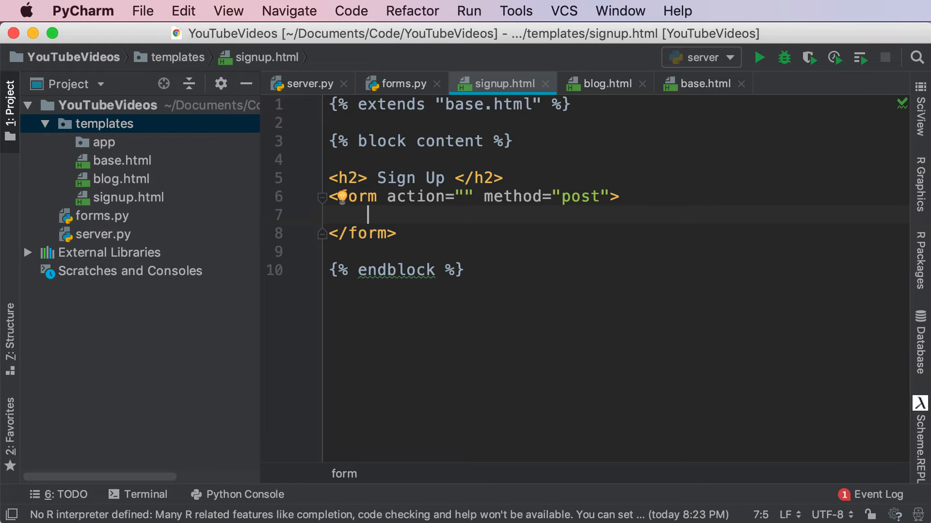
left_click(401, 83)
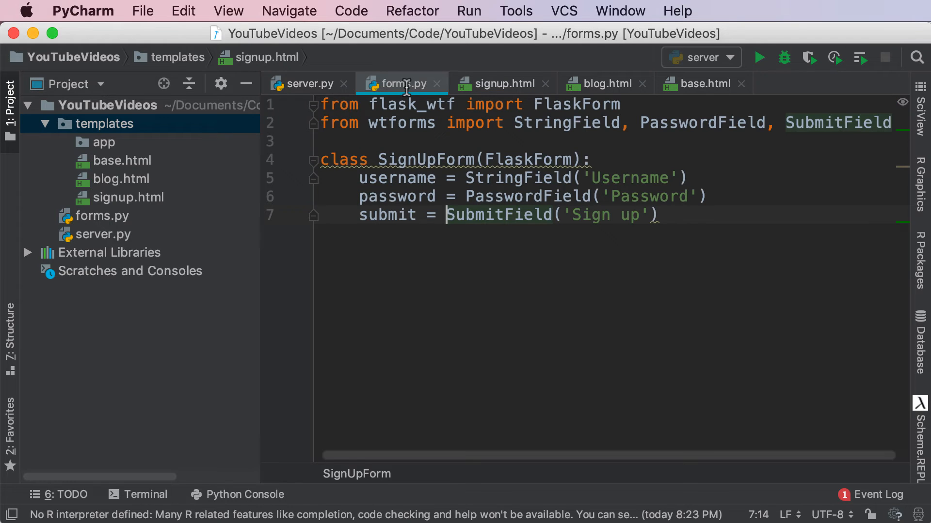
left_click(503, 83)
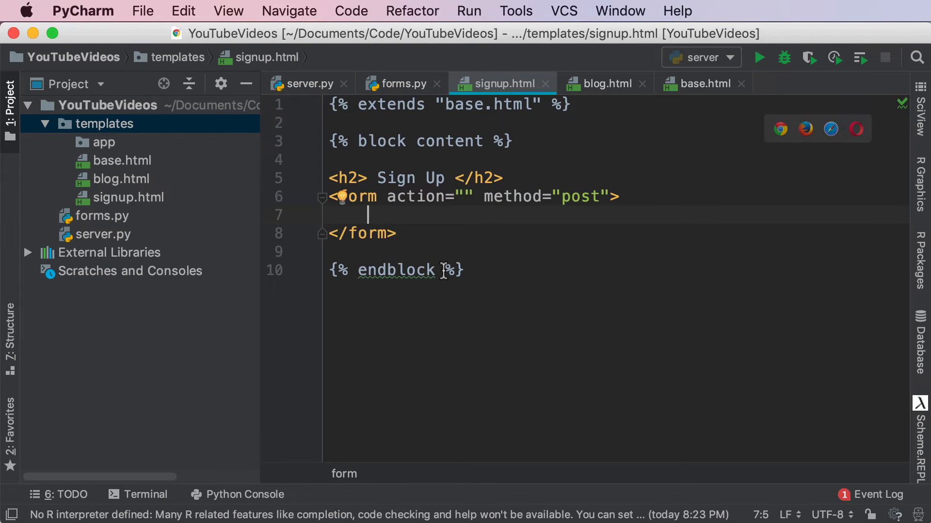
- Add a paragraph with the username label and a size=30 username input
type("<")
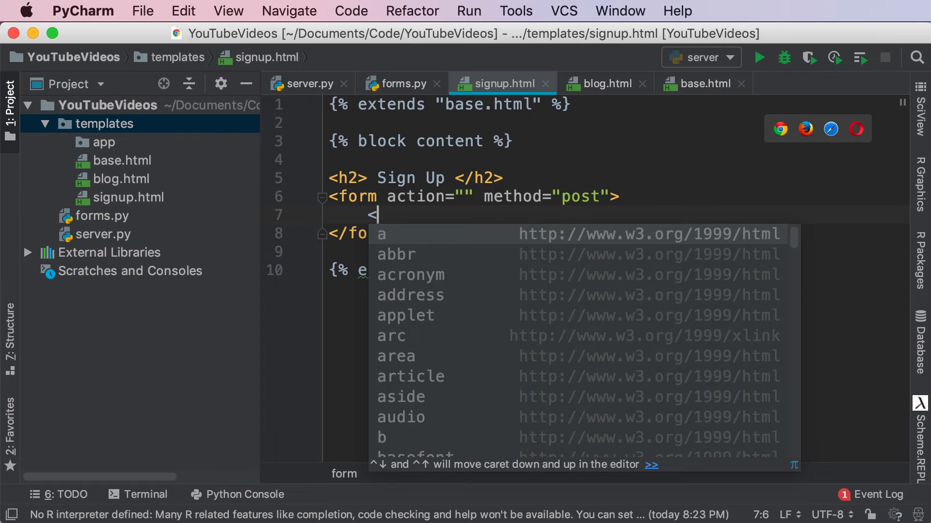
type("p>")
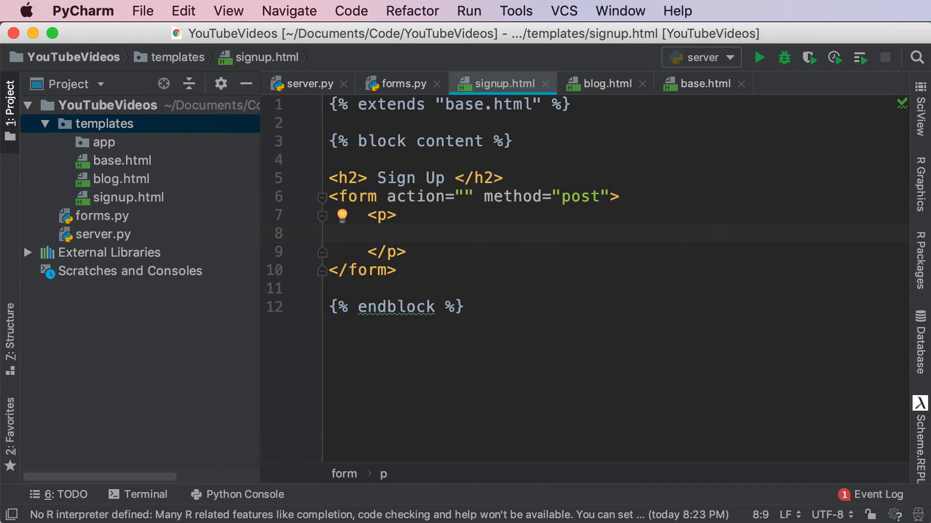
type("{{for}}")
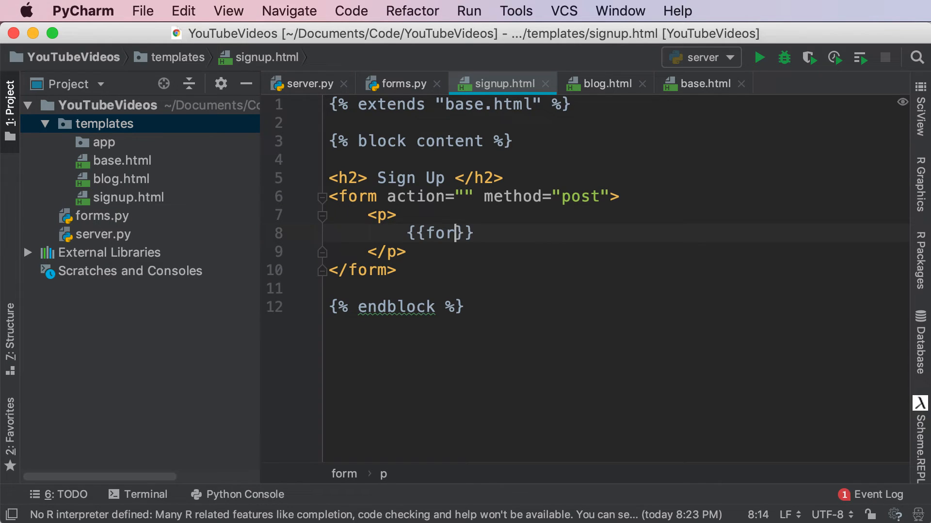
type("m.")
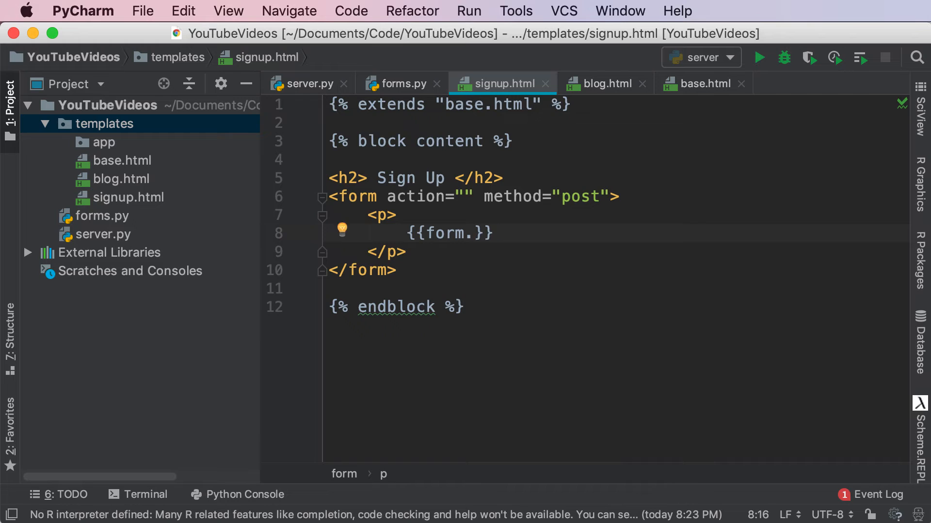
type("username.label}")
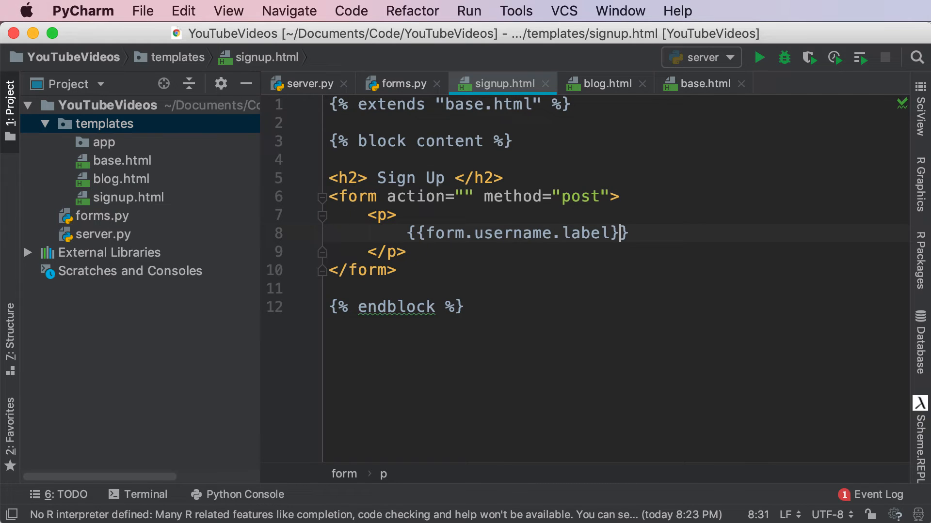
type("<br>")
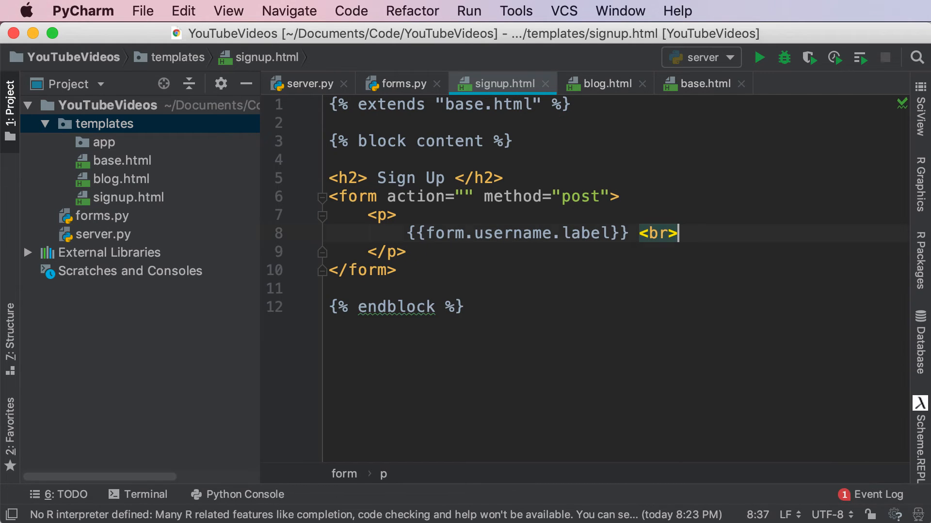
type("{{for}}")
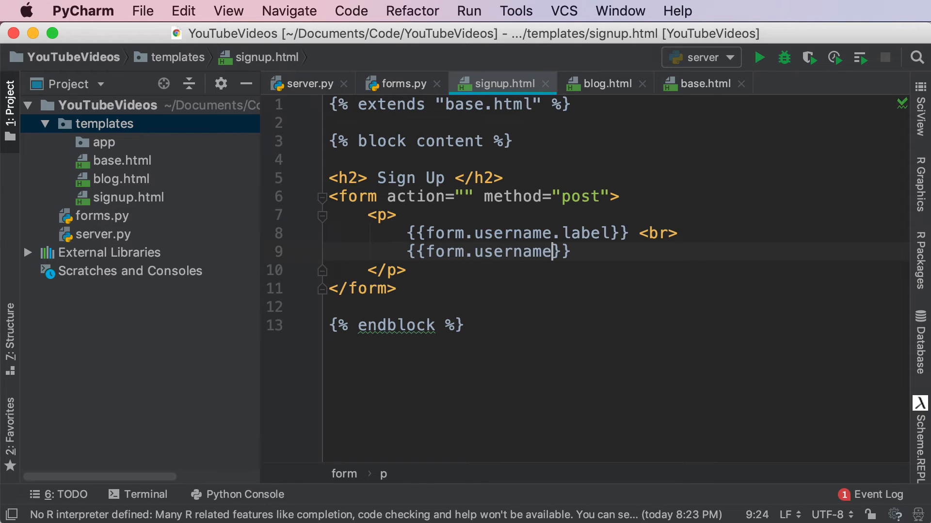
type("(")
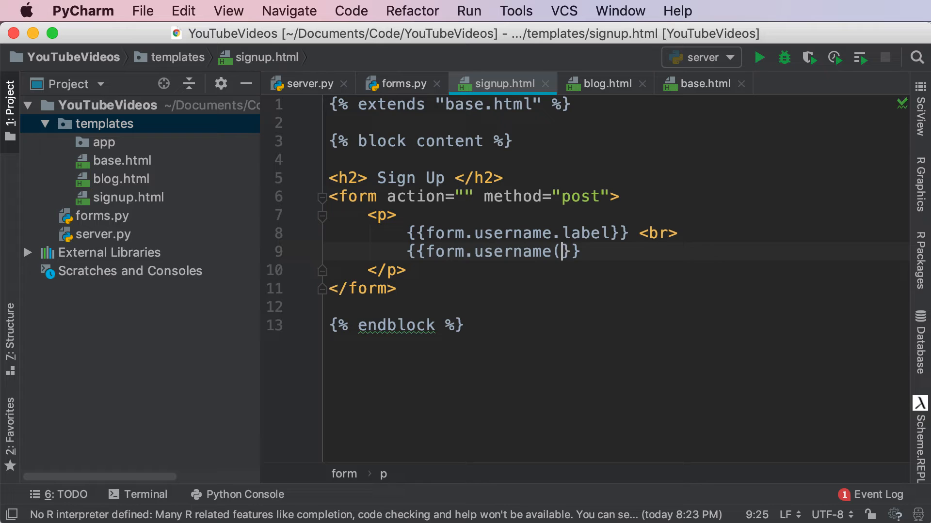
type("size=30")
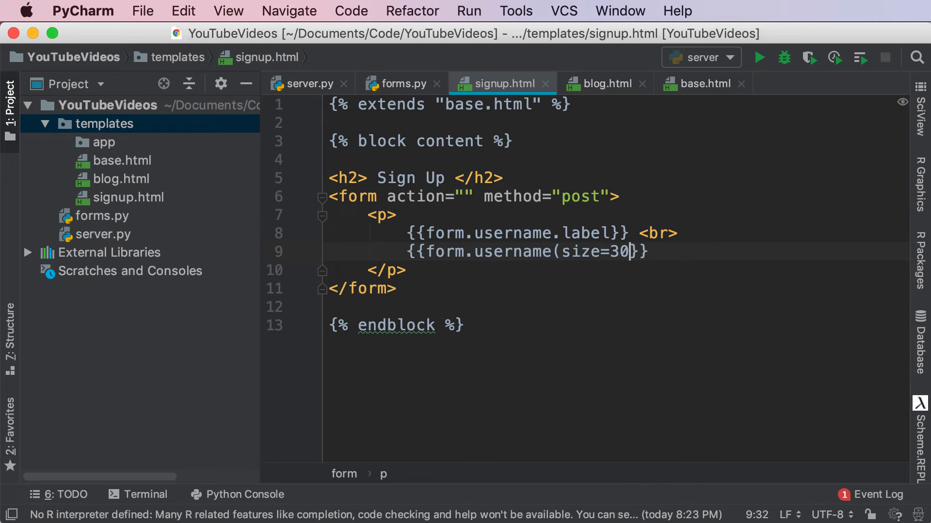
type(")")
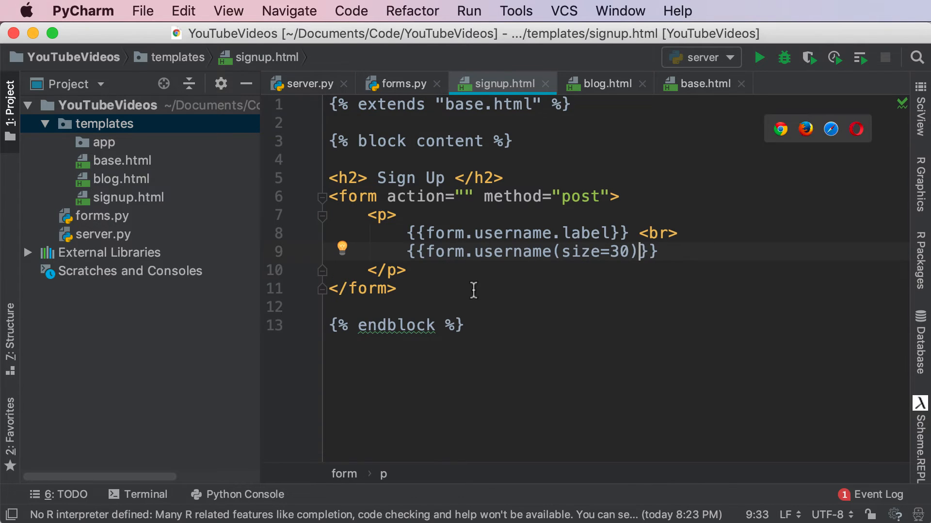
- Duplicate the username paragraph for the password field and add the form.submit button
left_click_drag(367, 215, 407, 270)
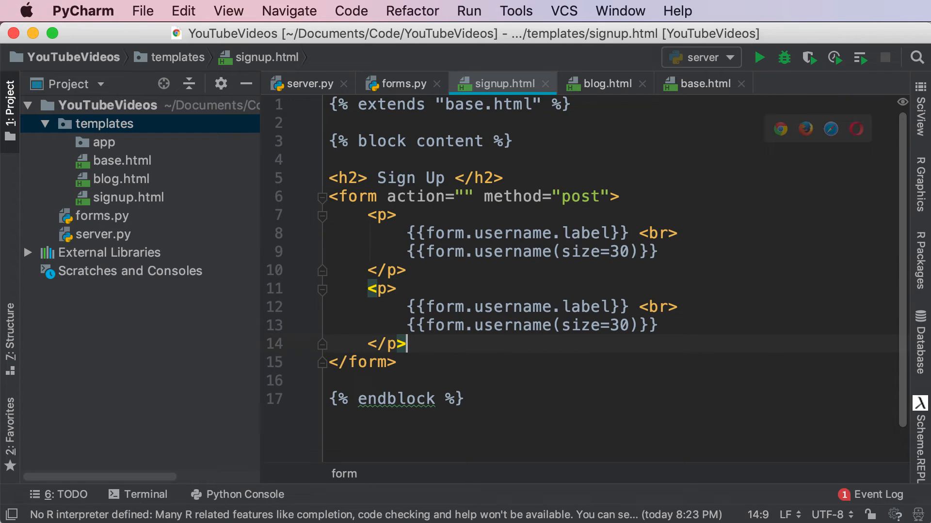
key("Enter")
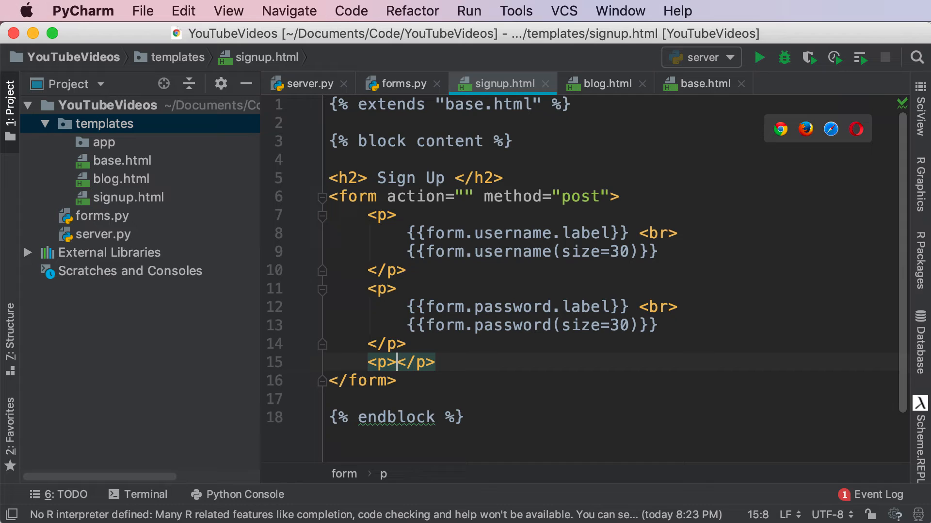
type("{{form.submit(")
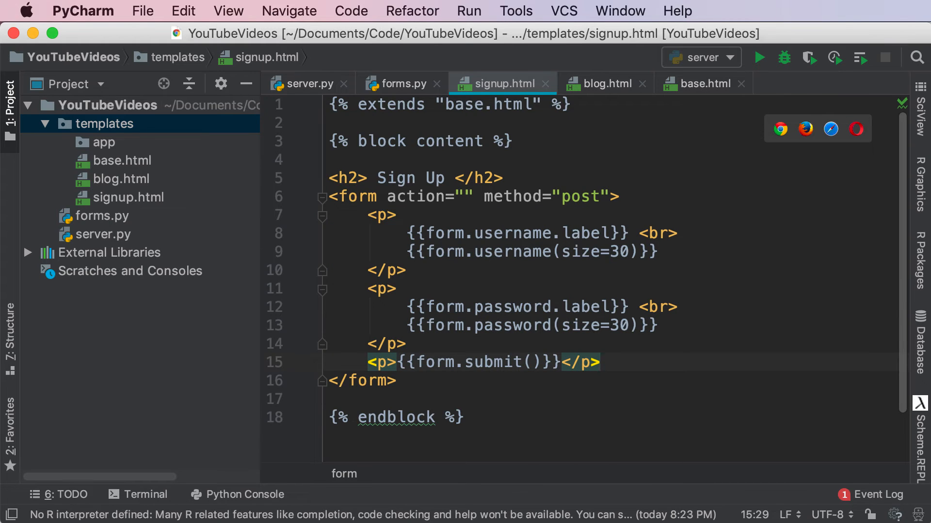
mouse_move(213, 202)
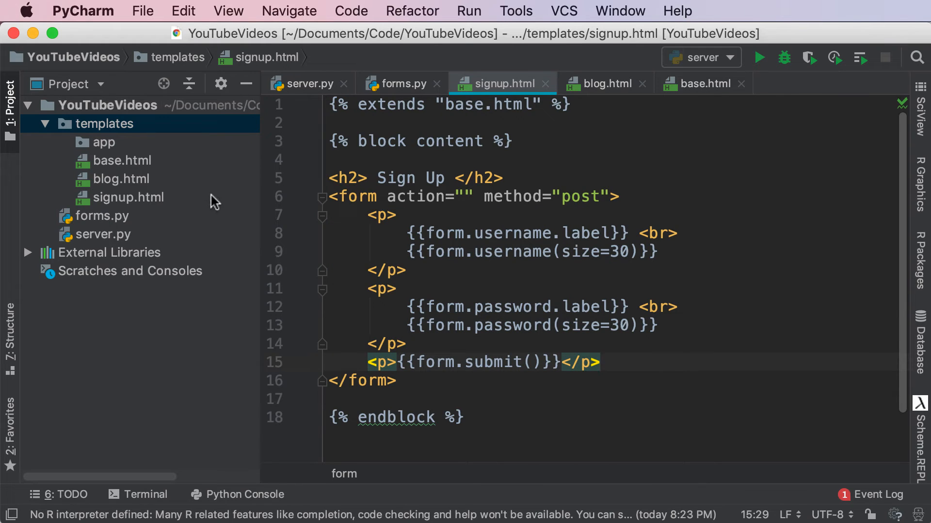
left_click(307, 83)
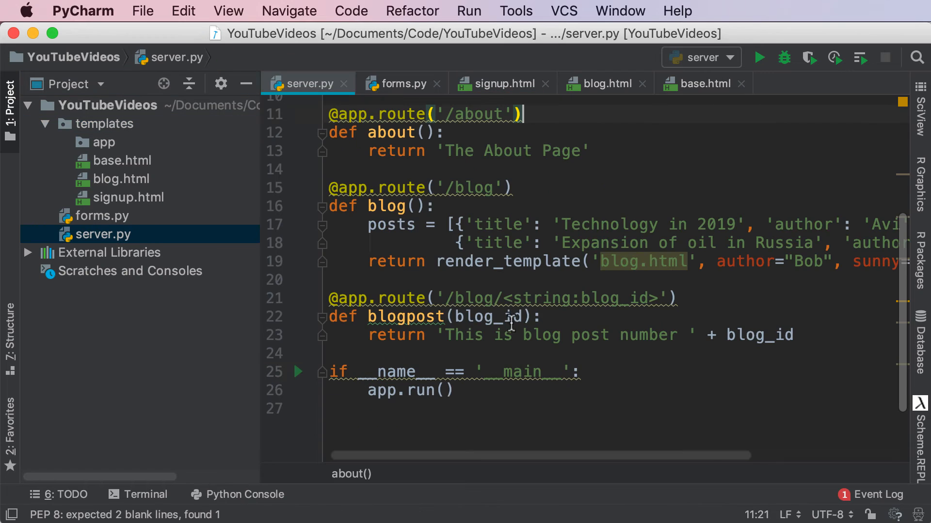
type("@a")
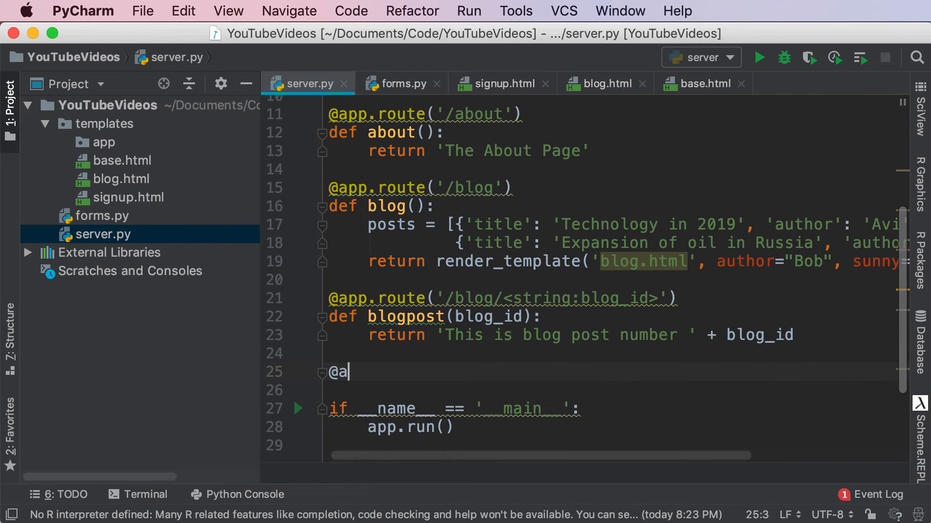
type("pp.route('/')")
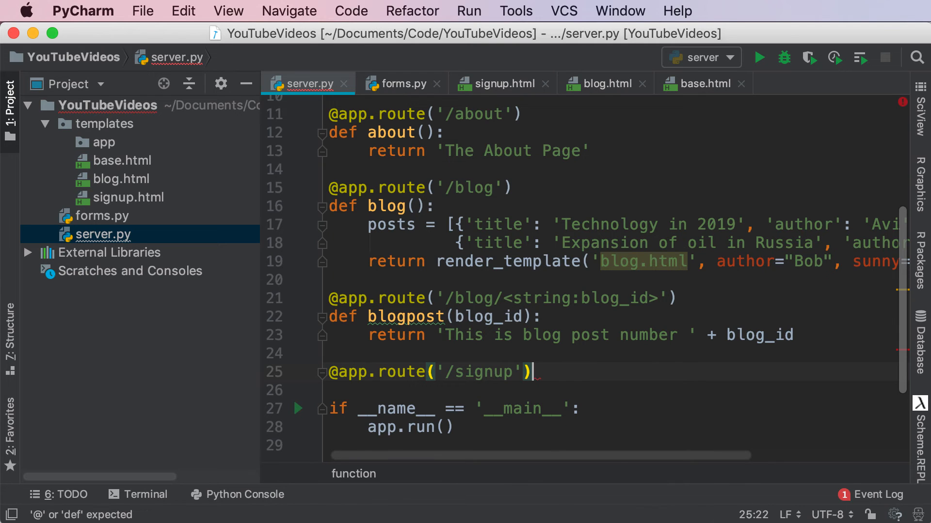
type("d")
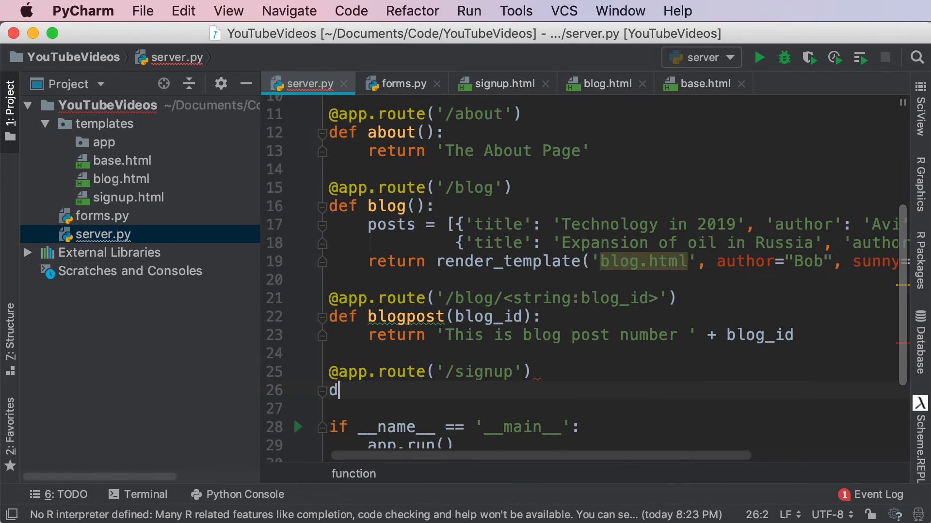
type("ef signup():")
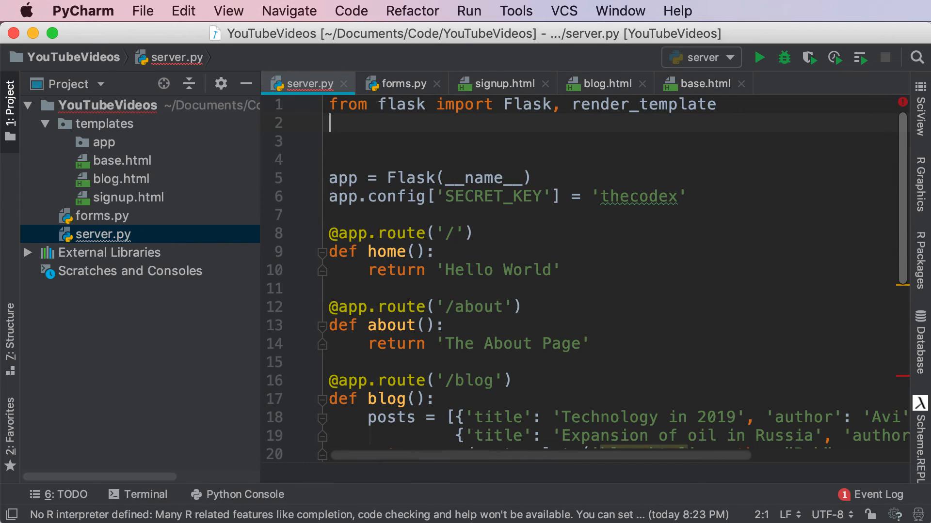
- Import SignUpForm, create form = SignUpForm() and return render_template('signup.html', form=form)
type("from_for")
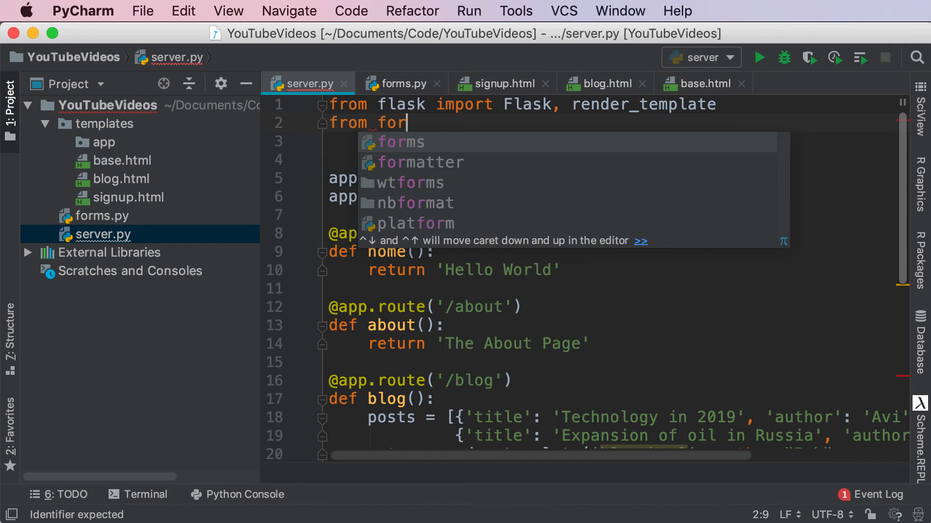
type("ms import Sig")
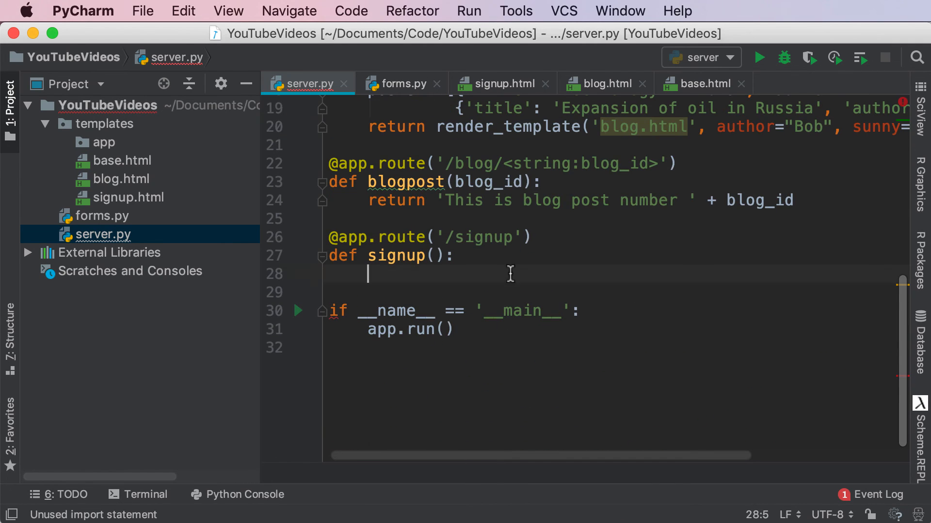
type("form = SignUpForm(")
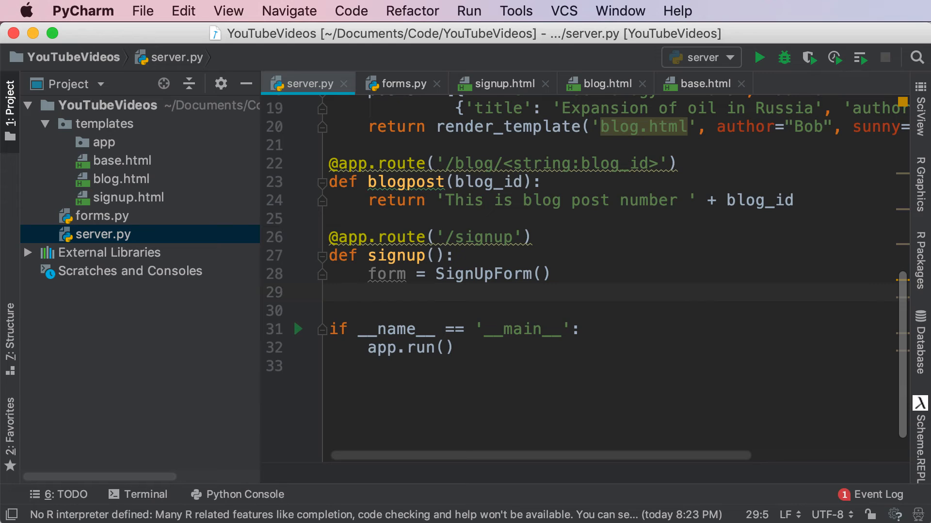
type("r")
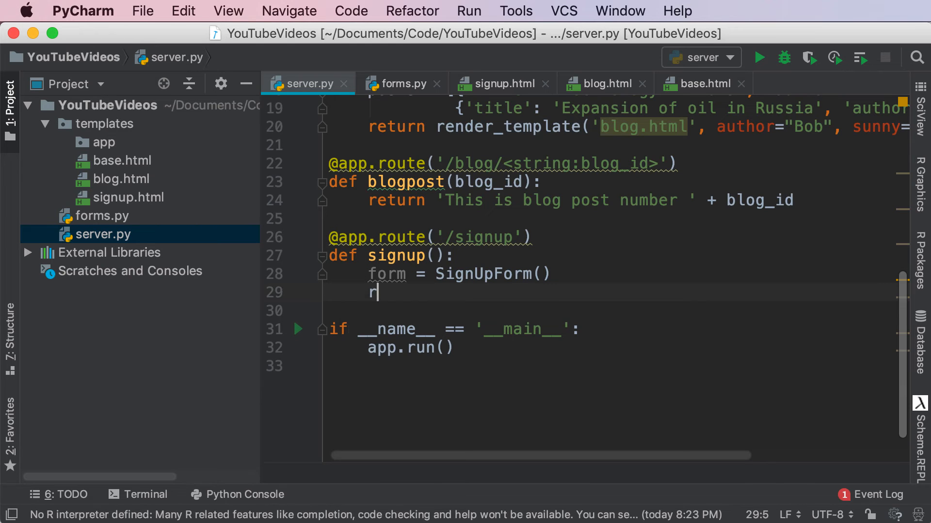
type("return render_template(")
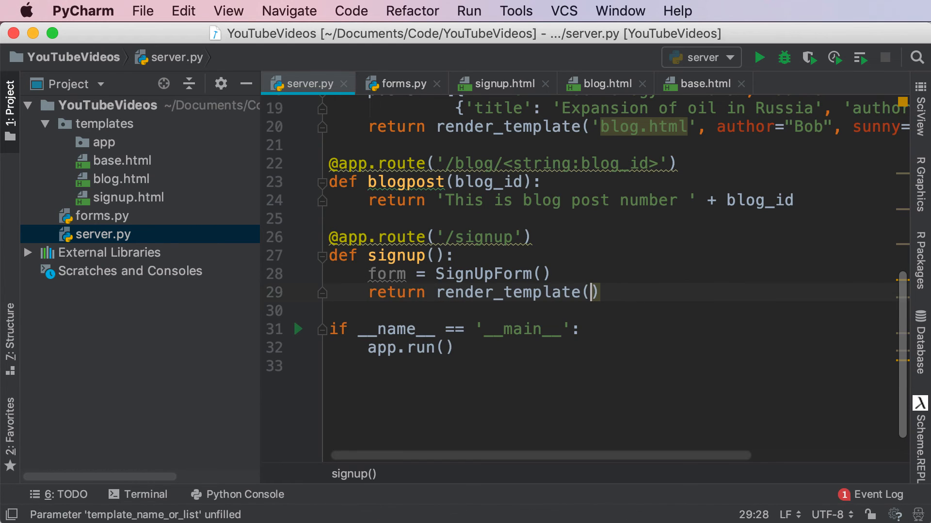
type("'signup'")
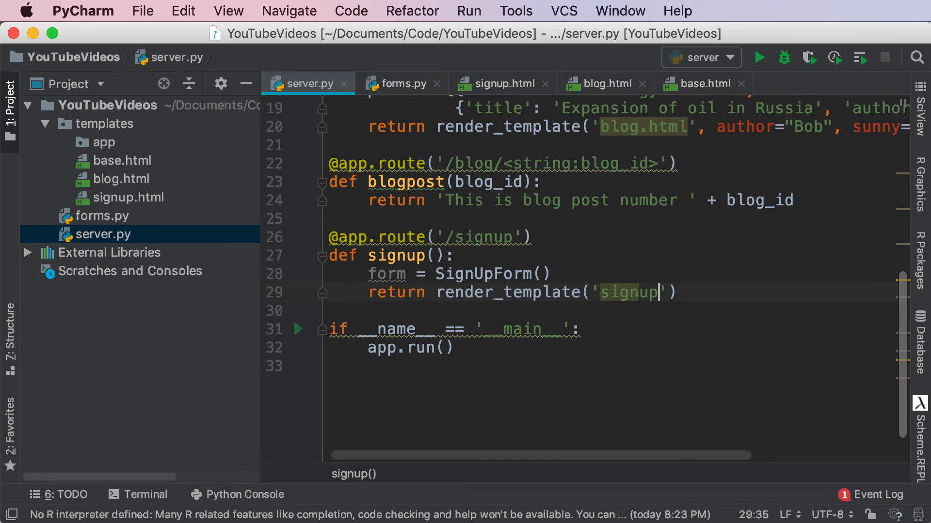
type(".html")
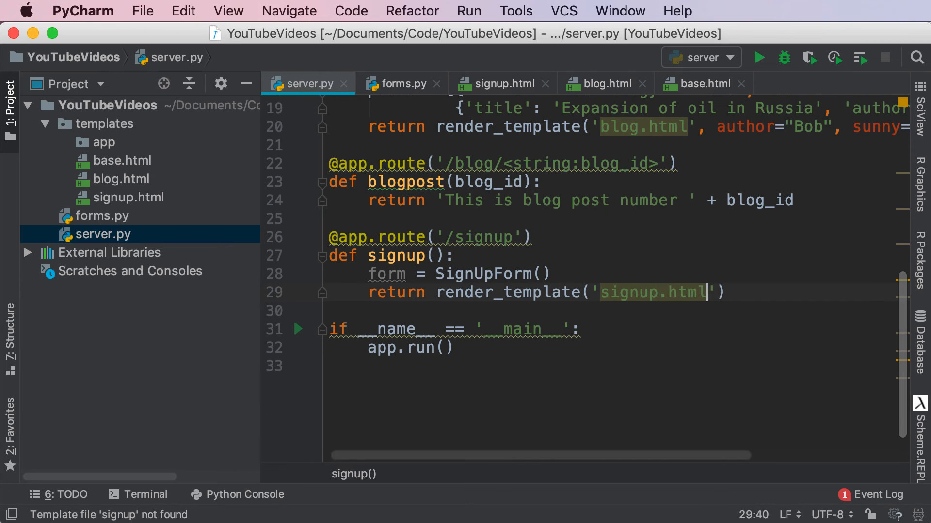
type(", form=form")
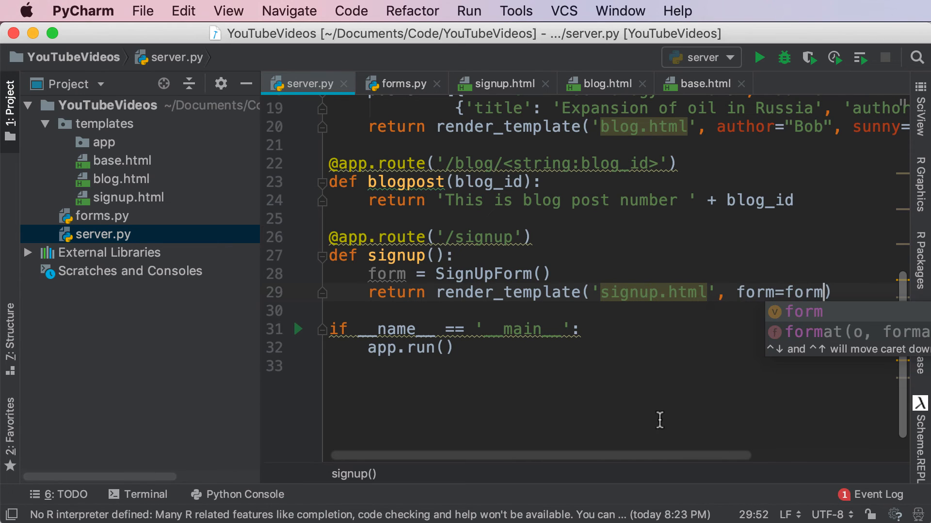
key("enter")
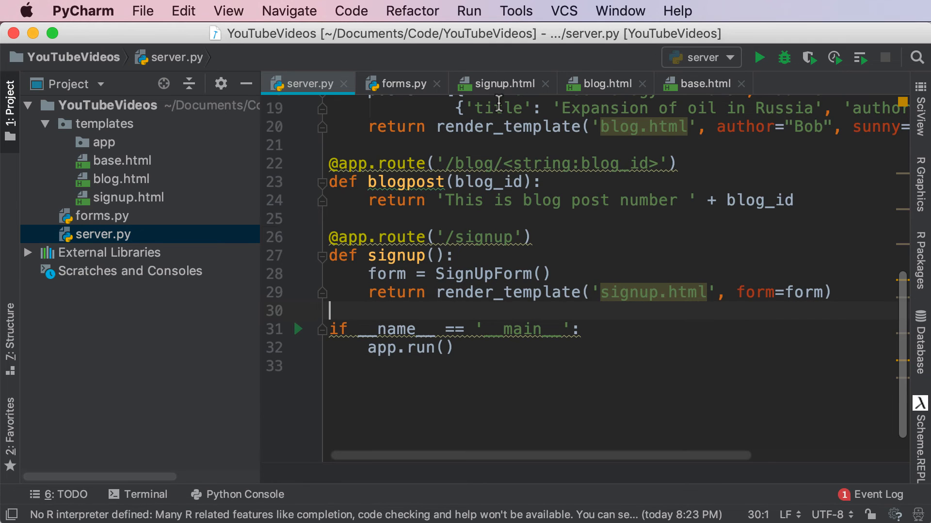
left_click(502, 83)
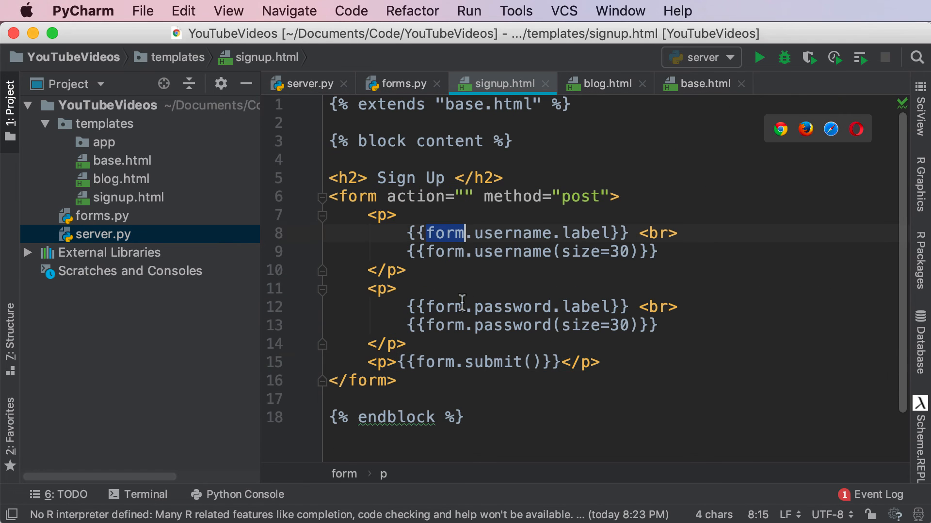
left_click(304, 83)
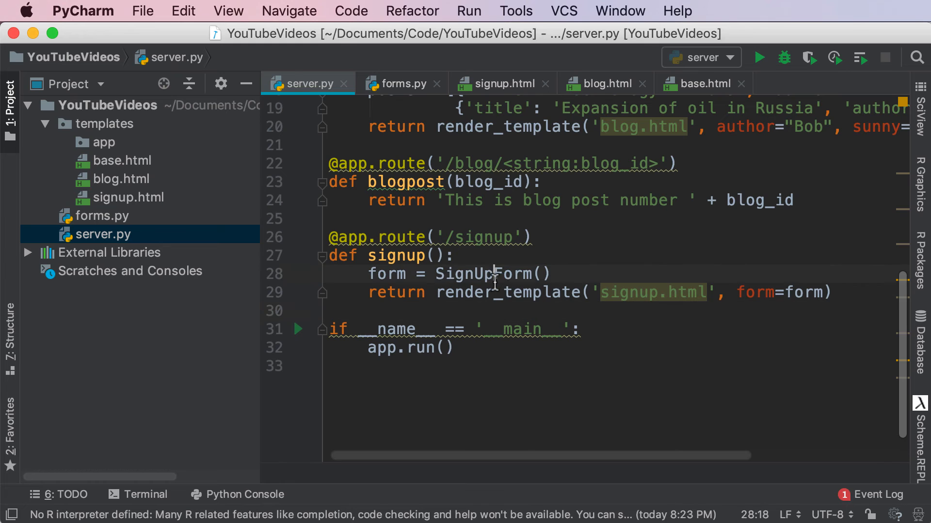
double_click(481, 273)
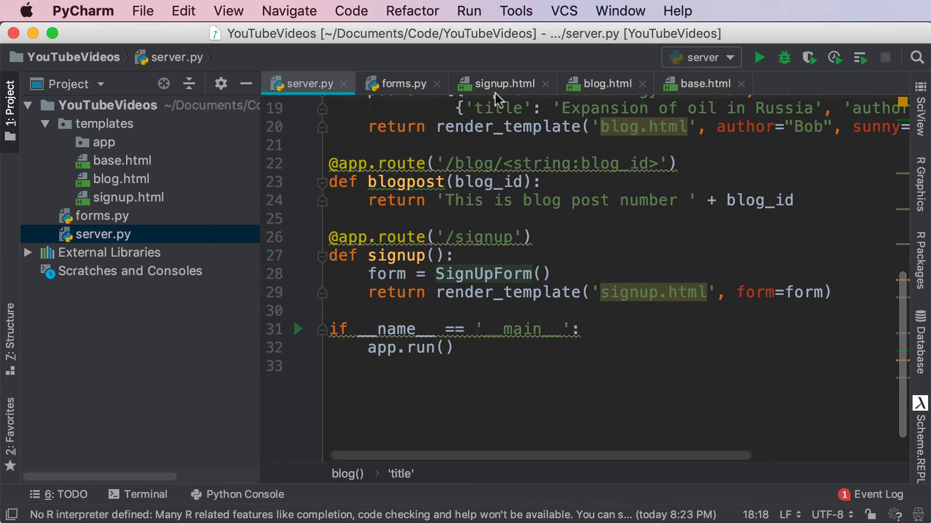
left_click(503, 83)
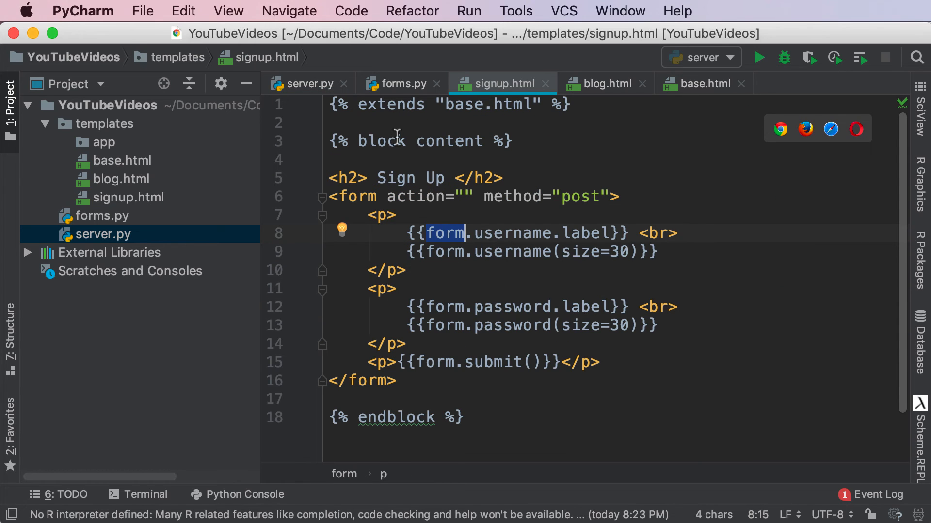
left_click(466, 251)
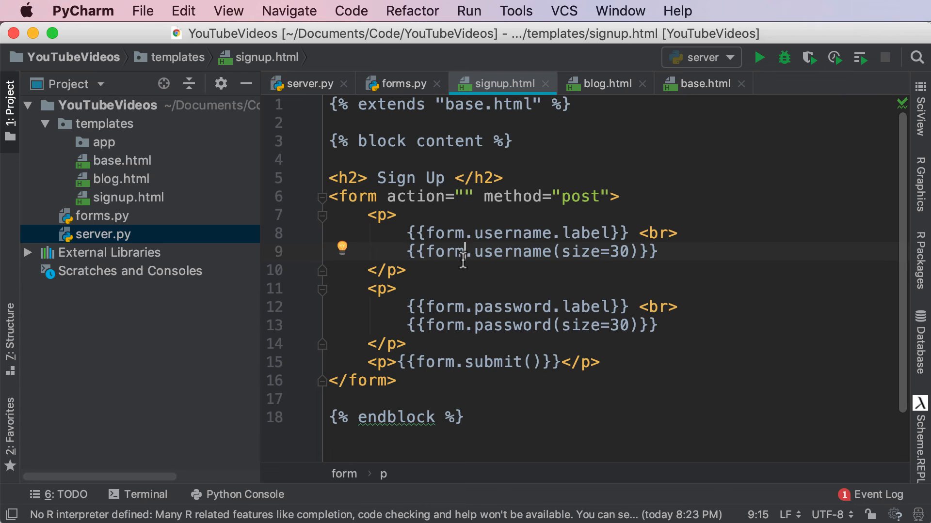
left_click(307, 83)
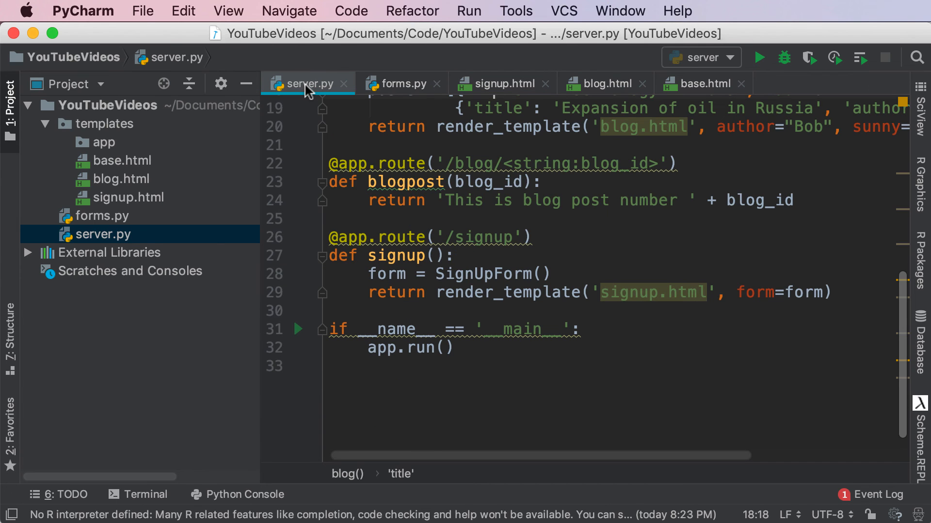
left_click(758, 57)
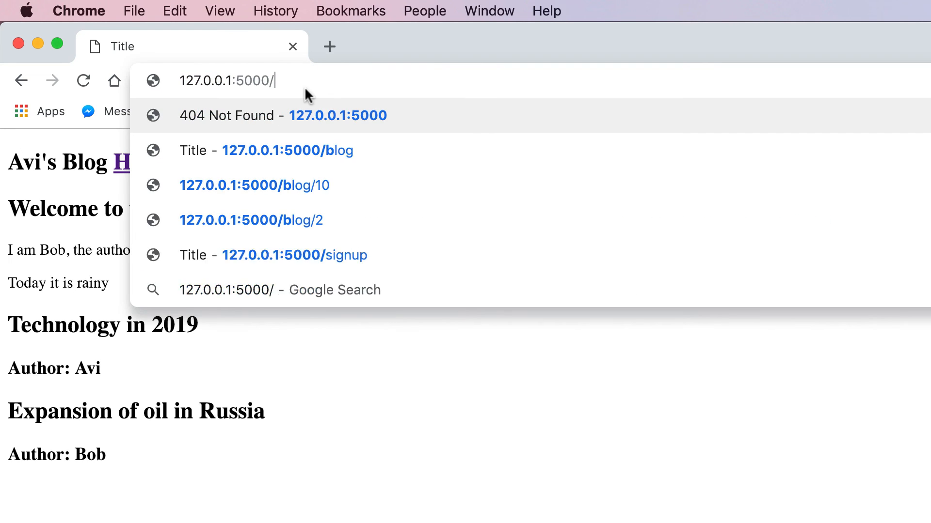
- Load 127.0.0.1:5000/signup in Chrome to view the Sign Up form, then return to PyCharm
left_click(293, 255)
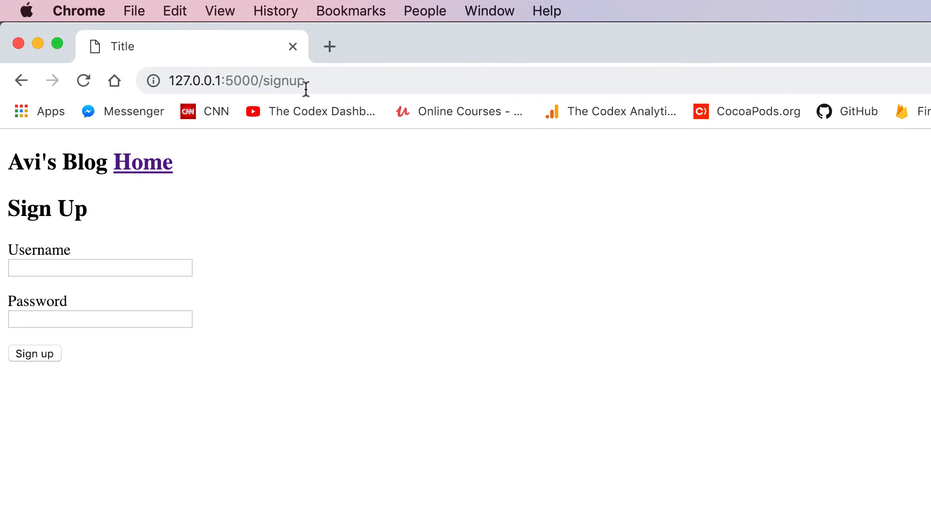
mouse_move(73, 214)
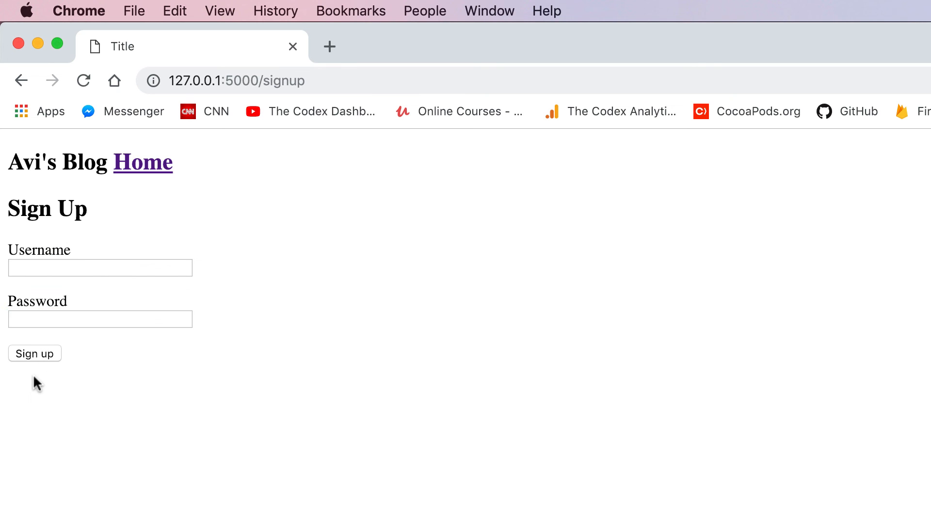
left_click(34, 354)
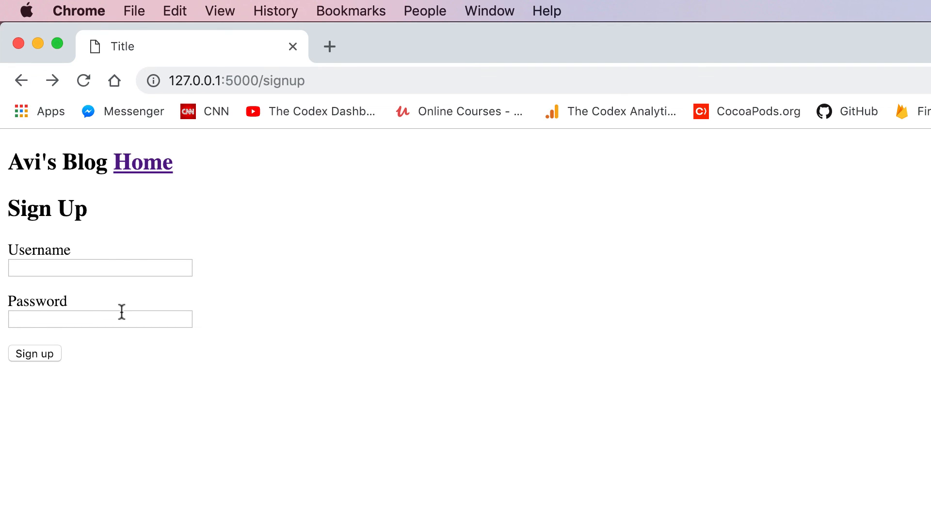
key("cmd+tab")
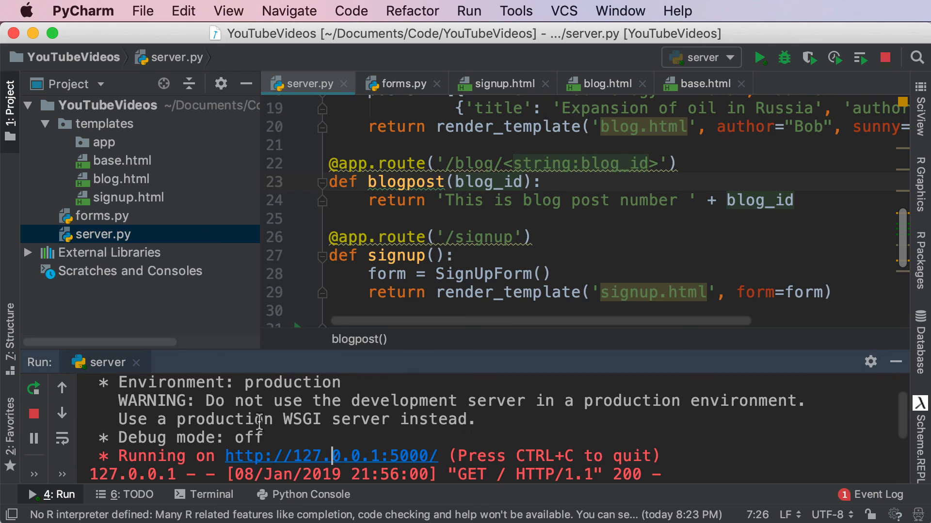
left_click(429, 274)
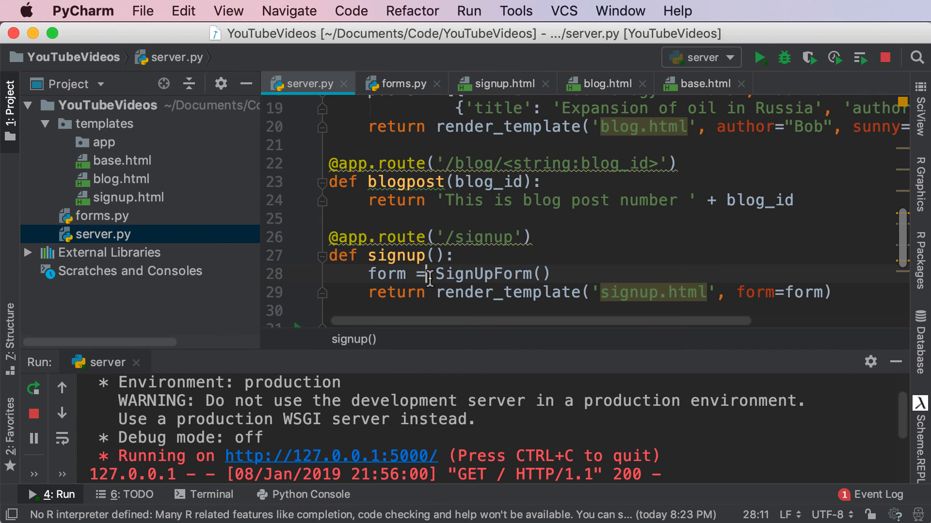